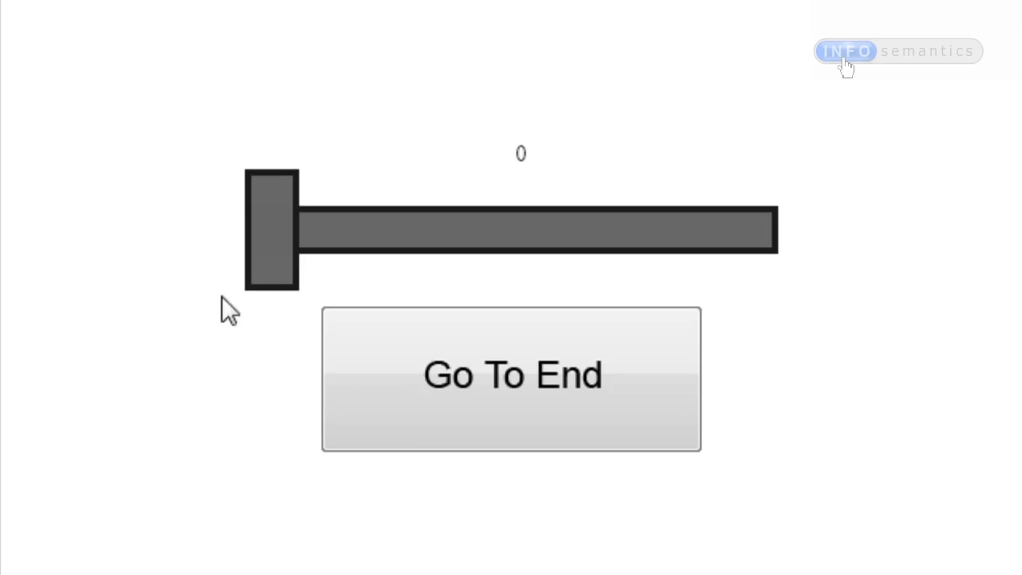
Drag the slider handle back and forth so the readout updates through 78, 52 and near the track end
drag(272, 230, 502, 229)
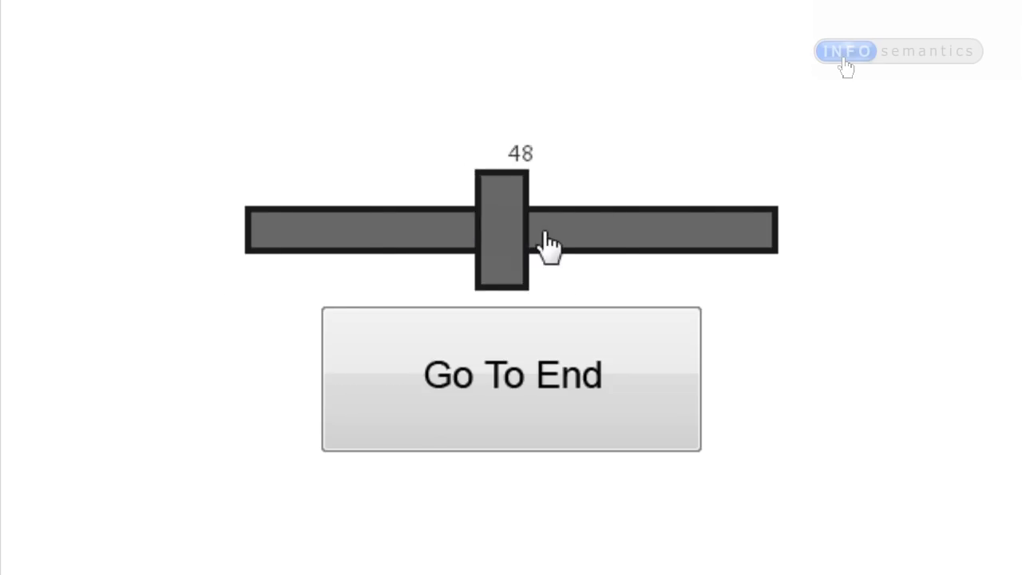
drag(501, 227, 529, 227)
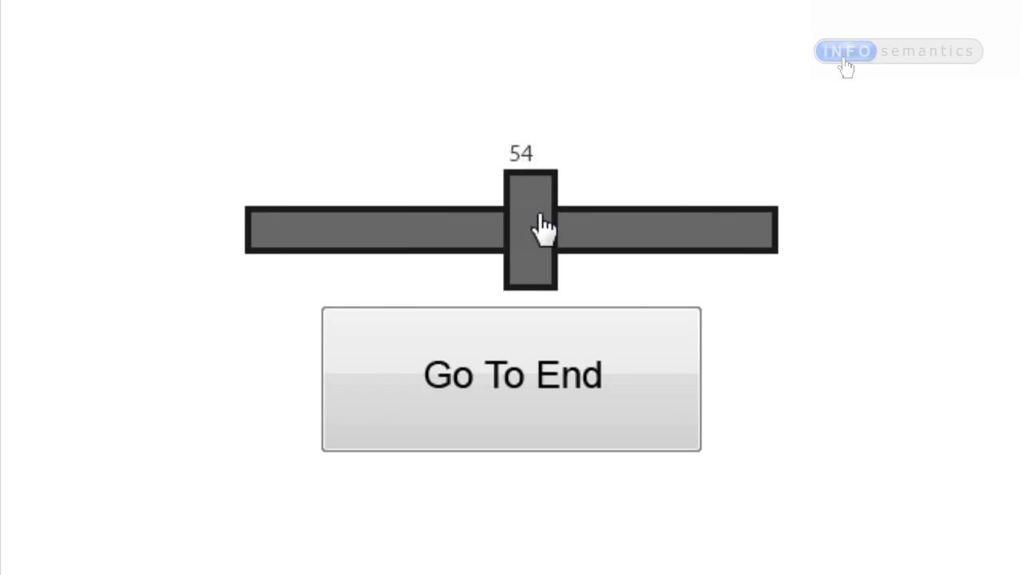
drag(531, 227, 645, 228)
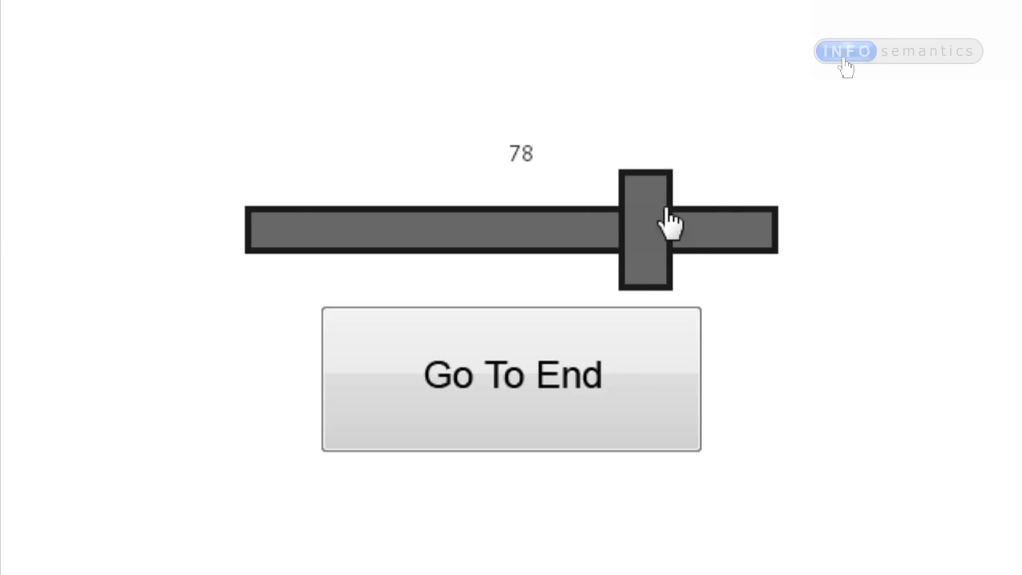
drag(647, 228, 522, 228)
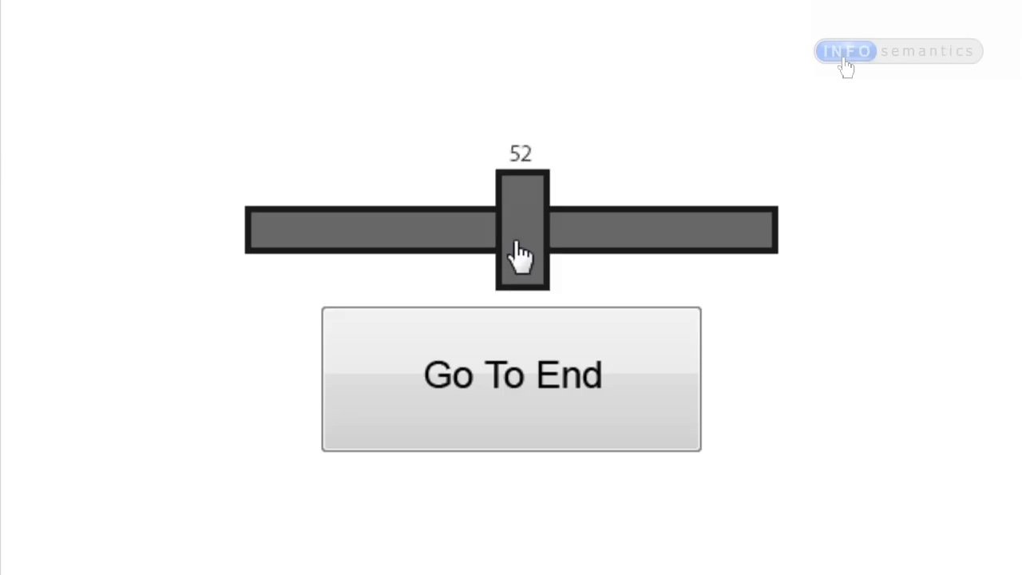
mouse_move(530, 260)
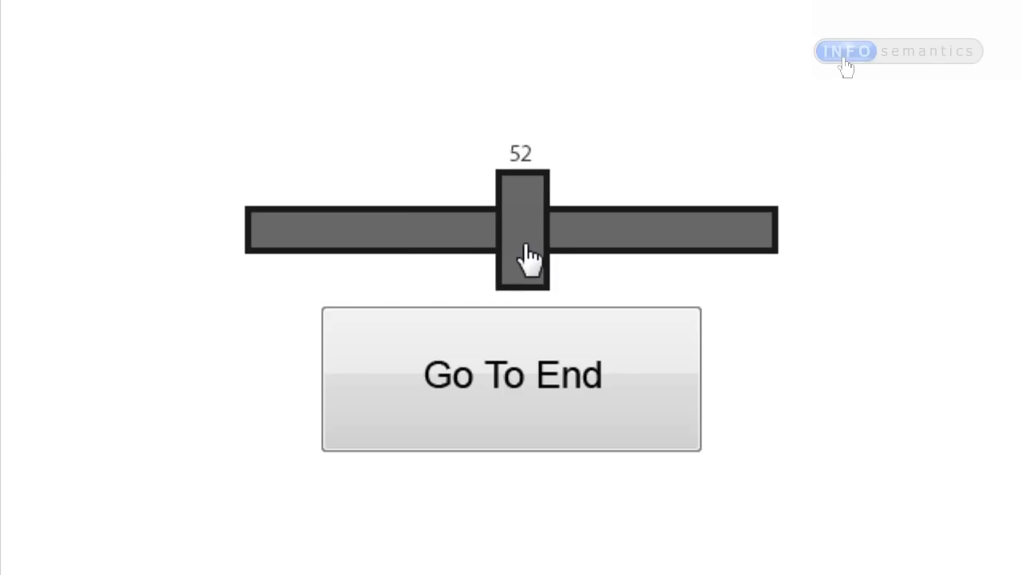
mouse_move(197, 110)
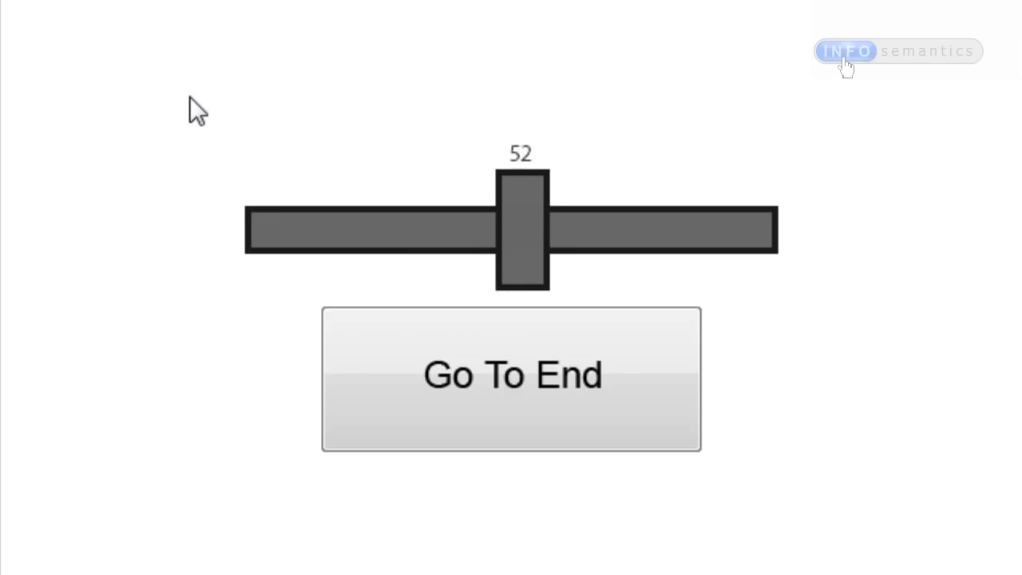
drag(522, 229, 720, 229)
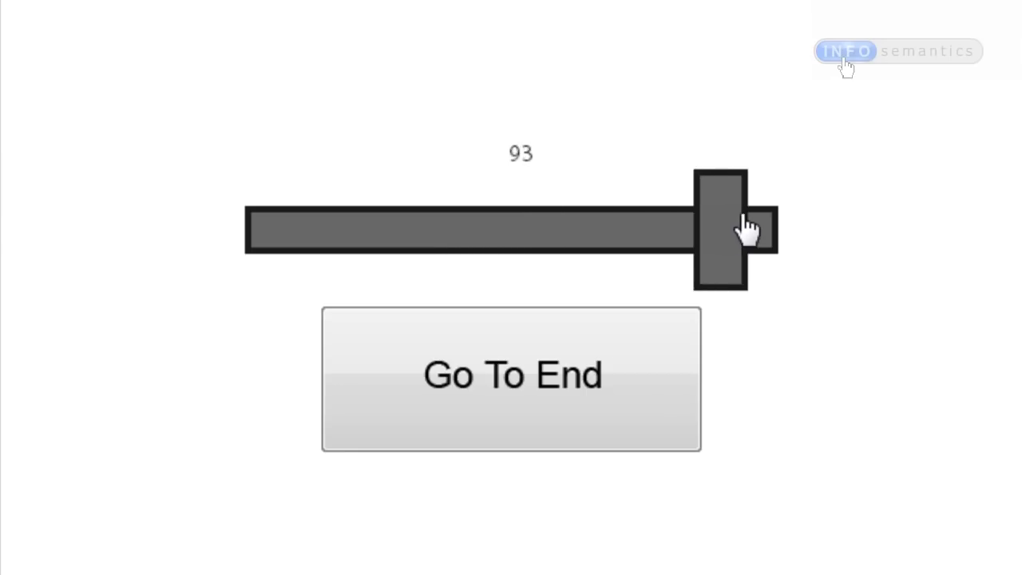
drag(720, 229, 419, 230)
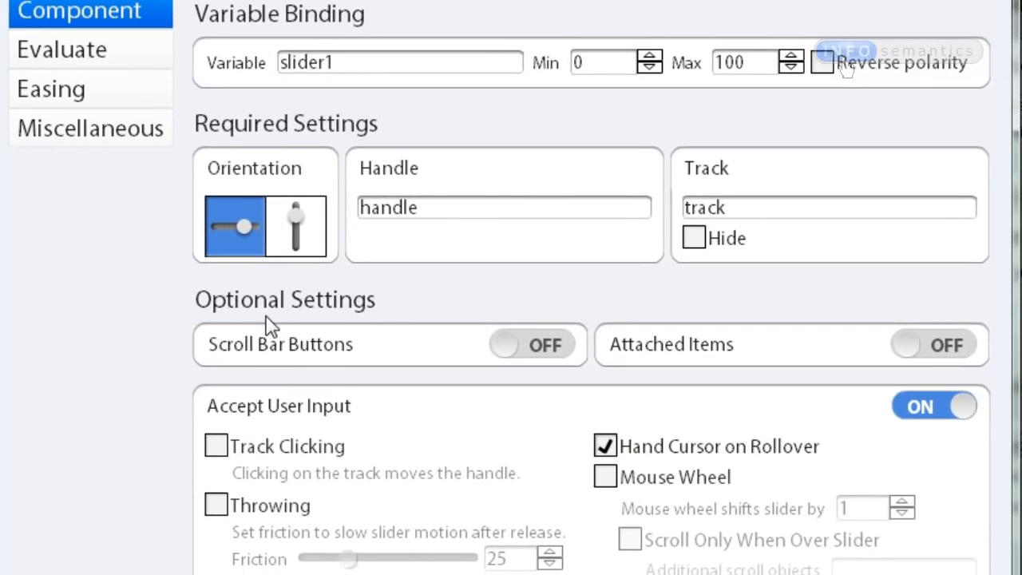
mouse_move(797, 349)
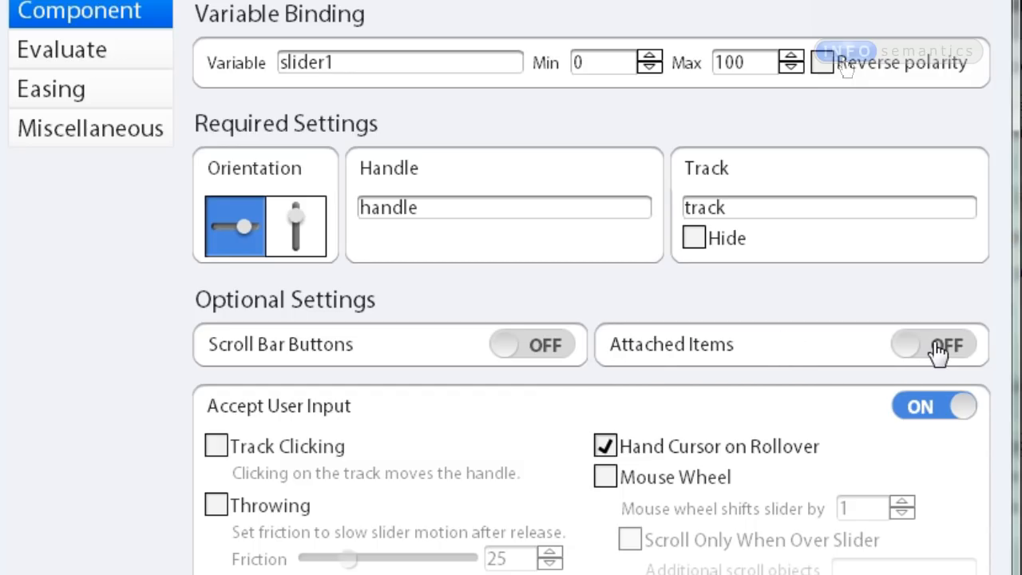
Switch Attached Items on and enter variableReadout as the item moving with the handle
click(945, 344)
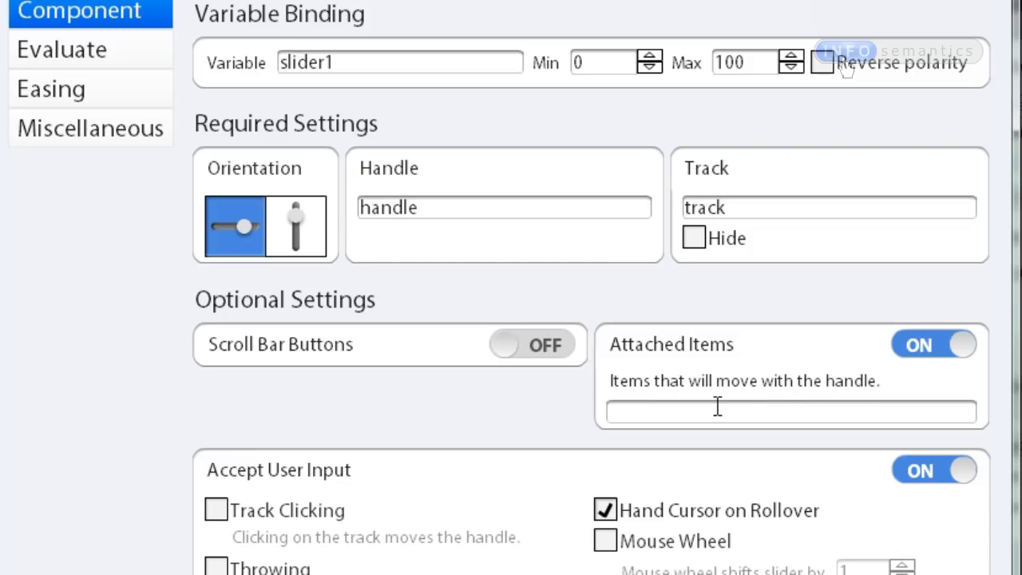
mouse_move(817, 306)
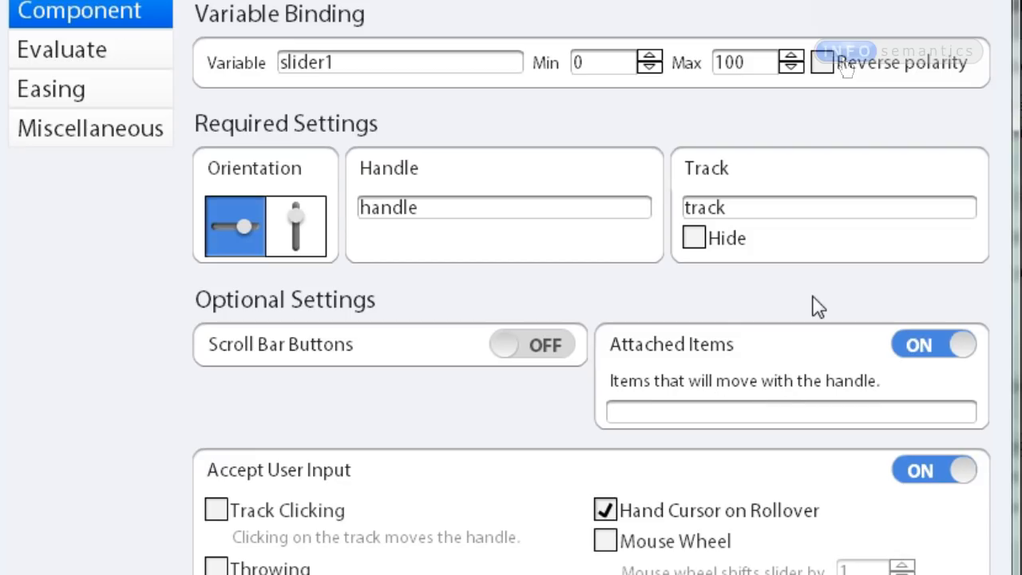
click(790, 411)
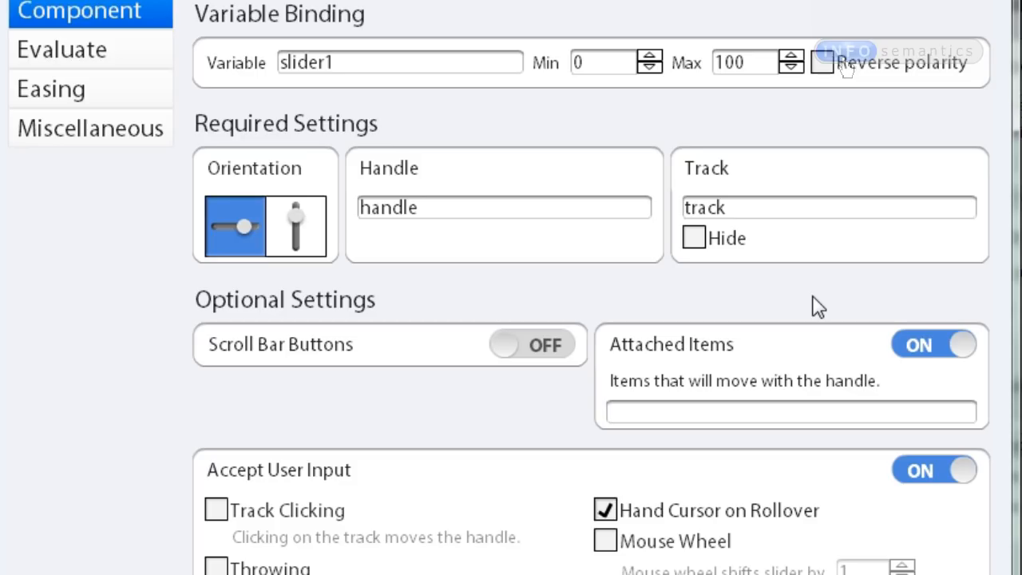
text(variableReadout)
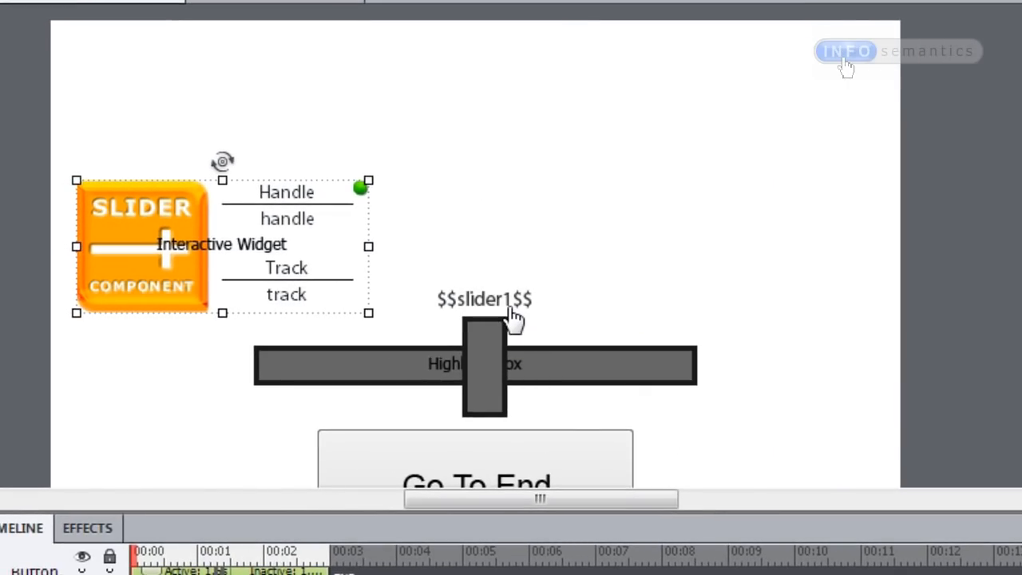
click(485, 299)
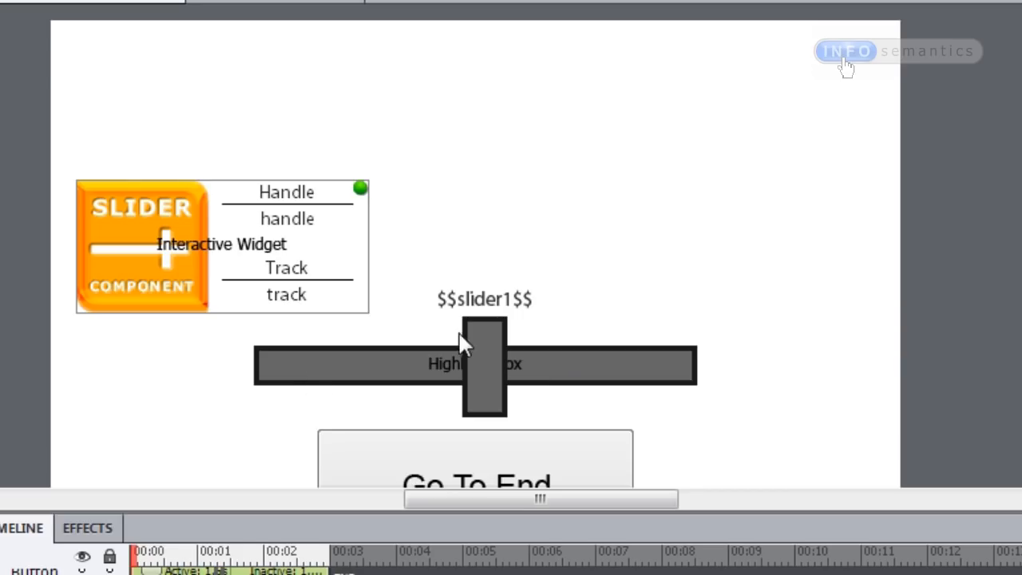
mouse_move(509, 310)
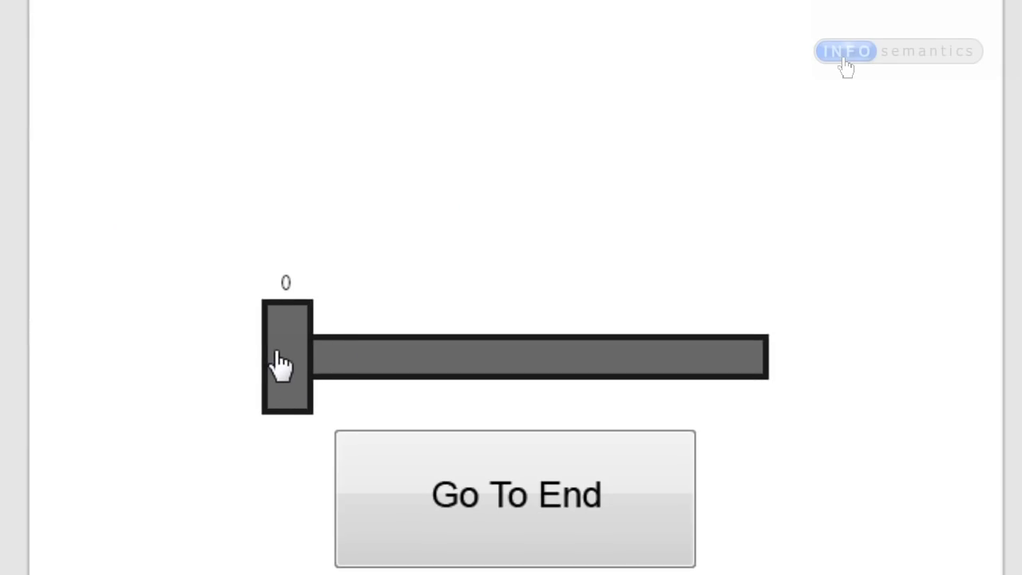
Slide the handle through 22, the middle, 100, 77 and 37 with the readout following
drag(287, 356, 391, 357)
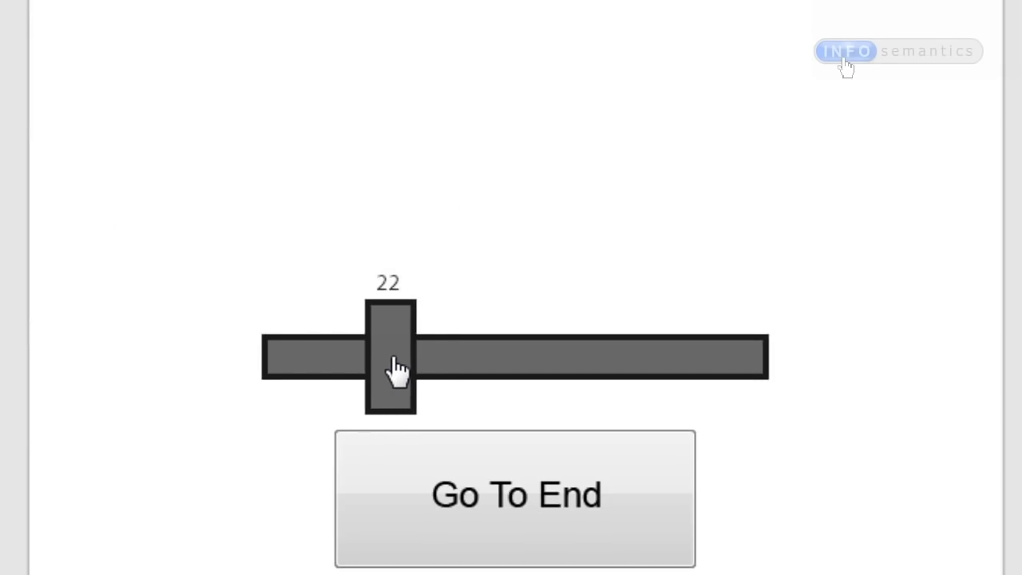
drag(391, 357, 517, 357)
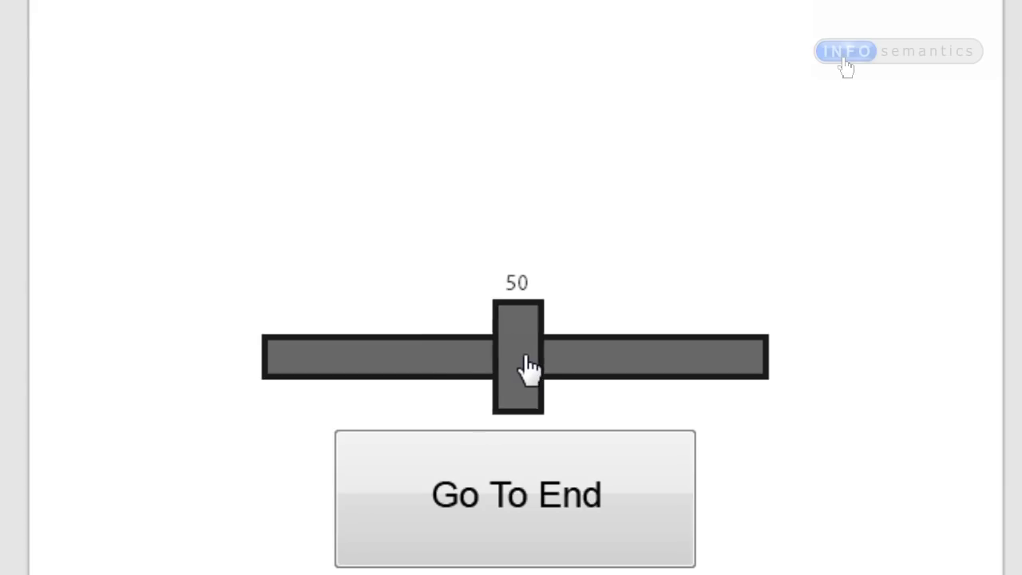
drag(517, 356, 742, 357)
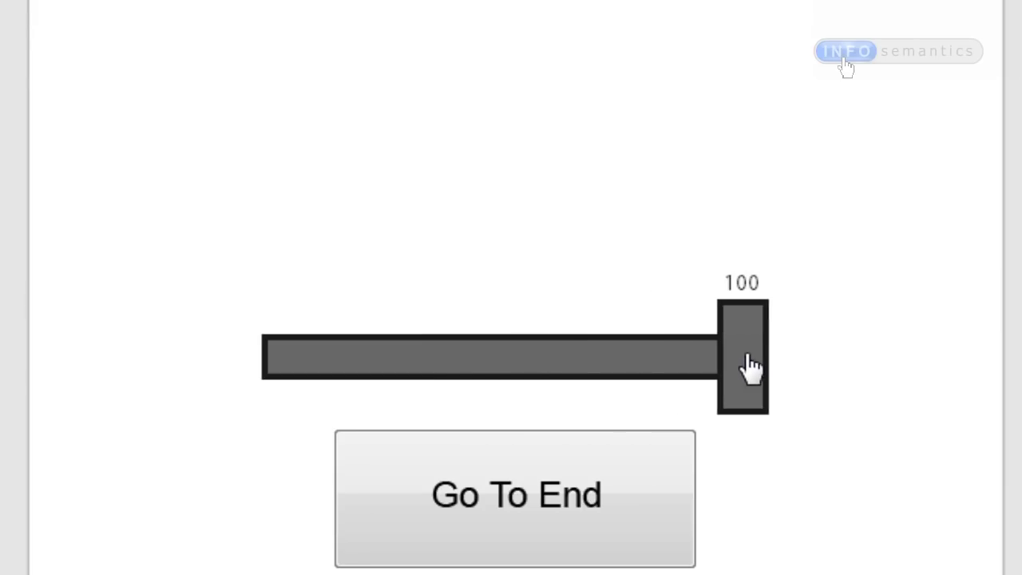
drag(741, 357, 638, 357)
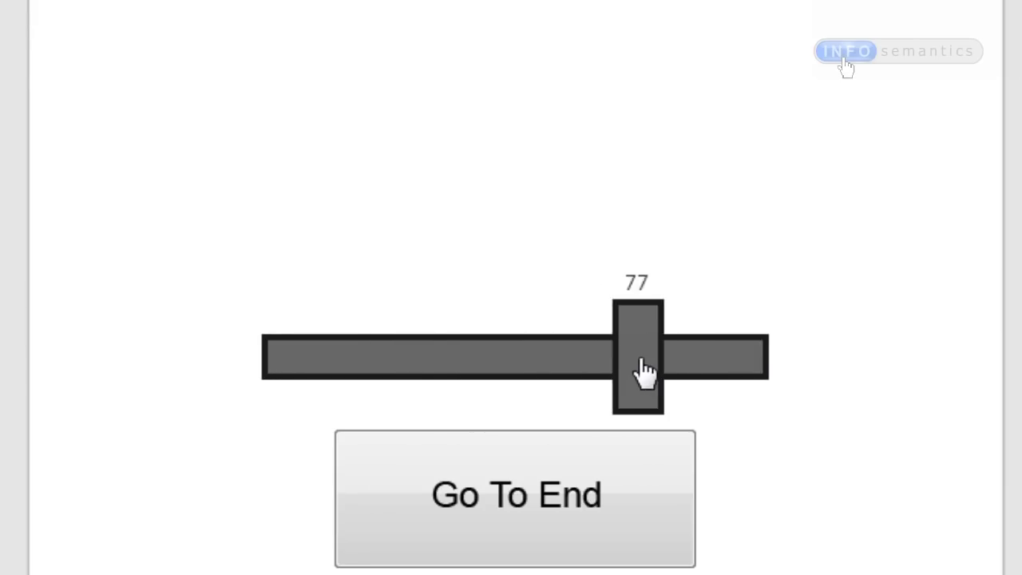
drag(639, 356, 458, 357)
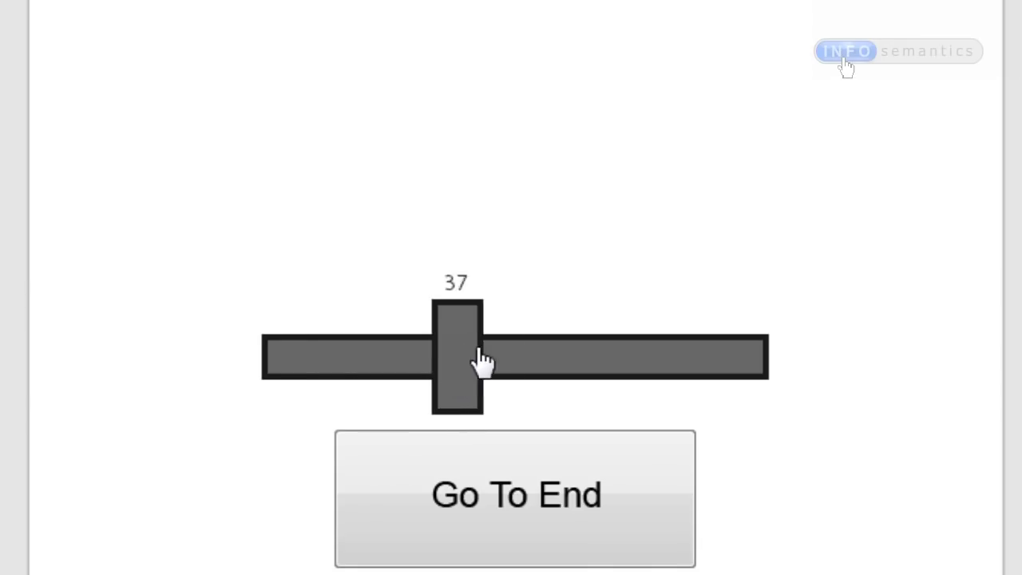
drag(458, 357, 476, 357)
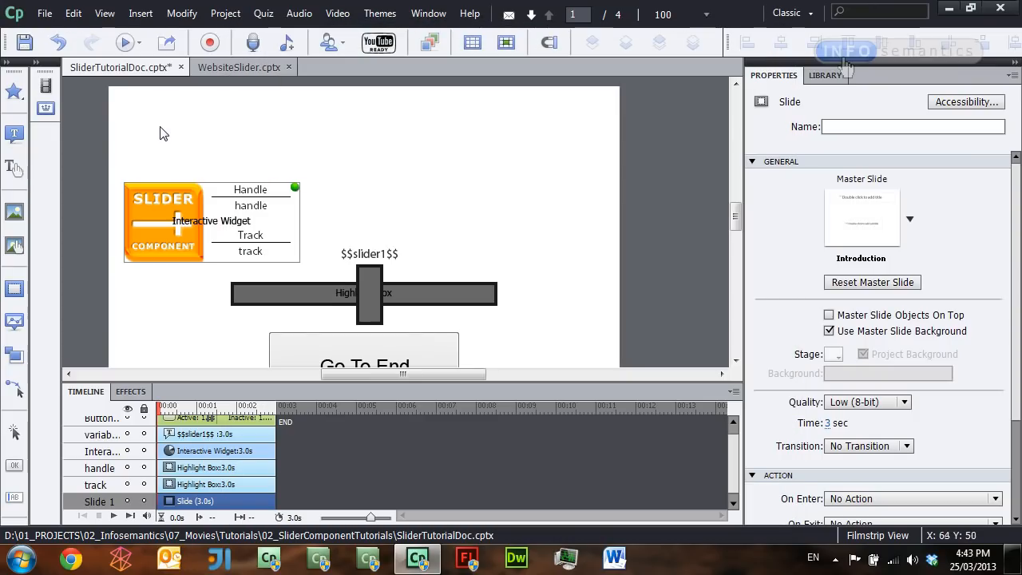
Switch to the WebsiteSlider.cptx project and preview its scrolling web page slide
click(240, 67)
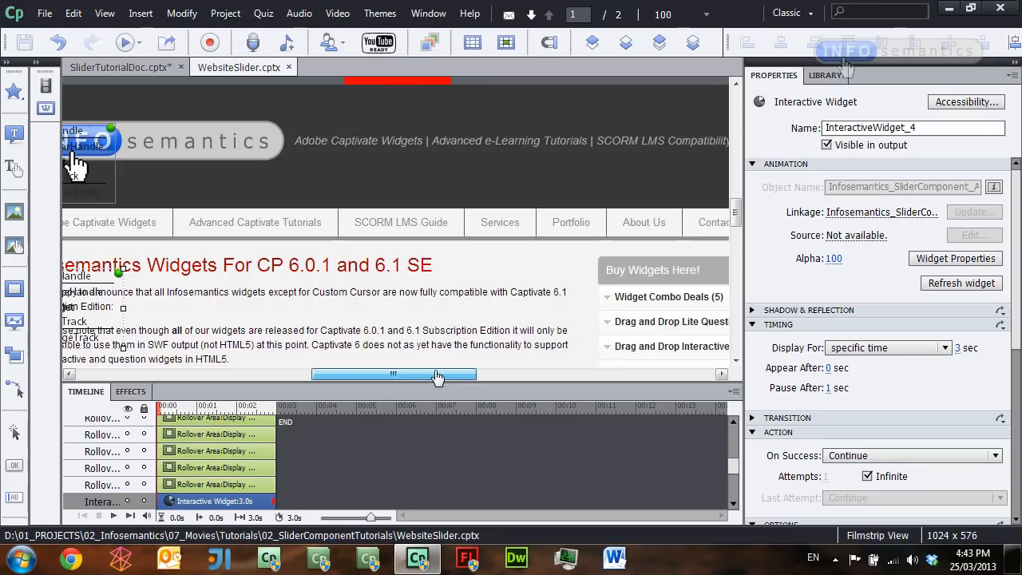
click(124, 42)
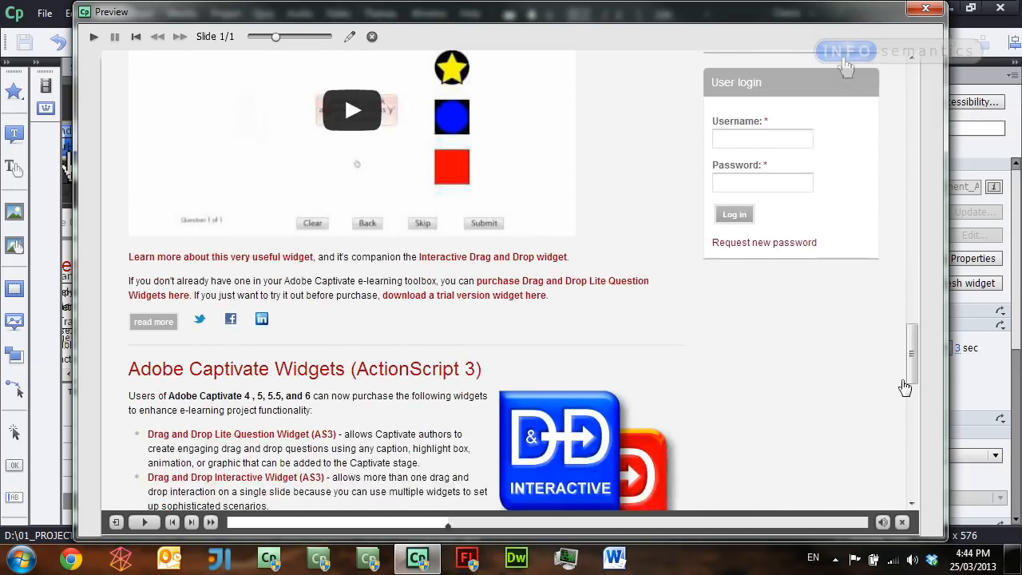
scroll(down, 3)
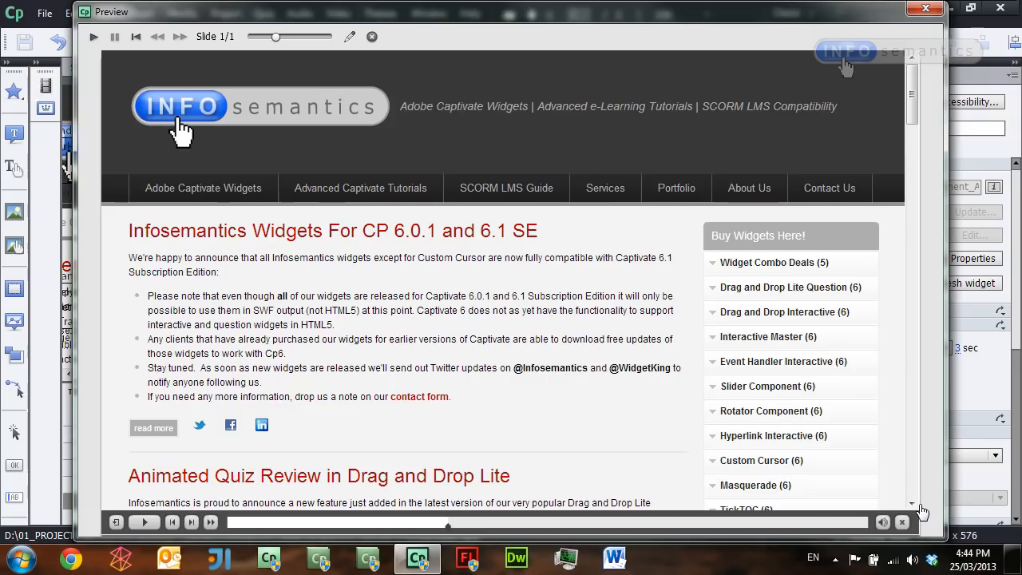
scroll(down, 3)
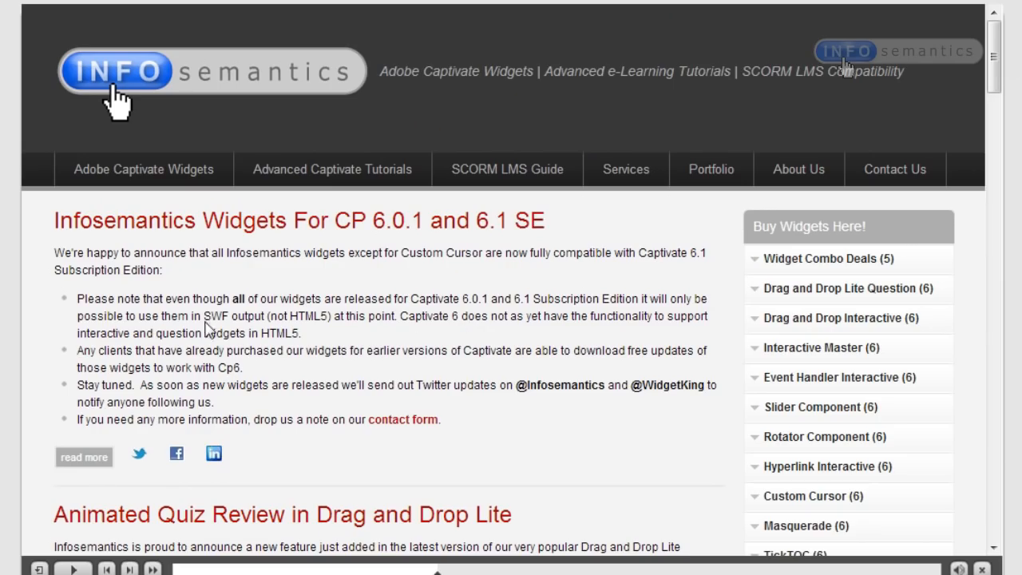
mouse_move(625, 168)
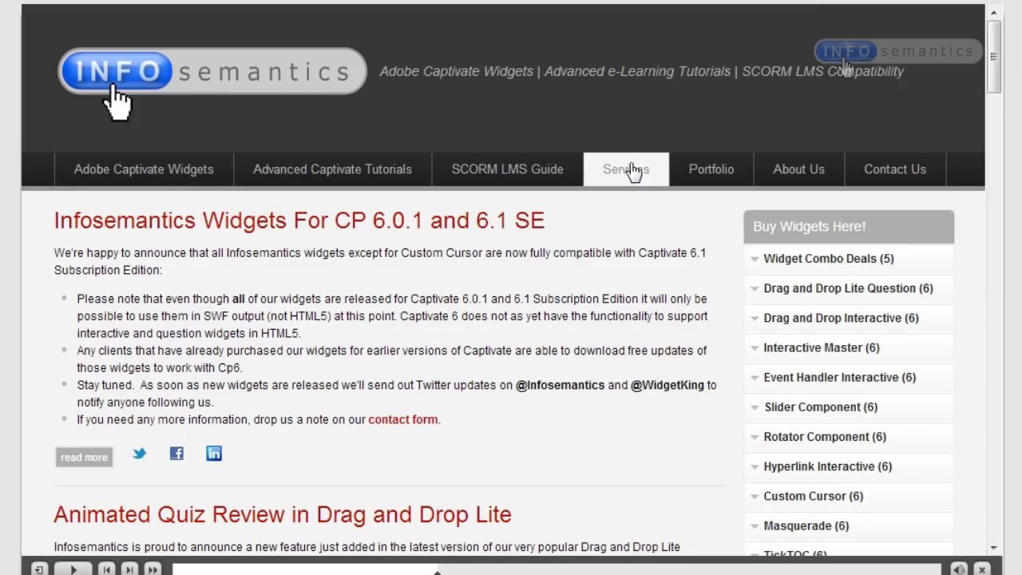
mouse_move(197, 193)
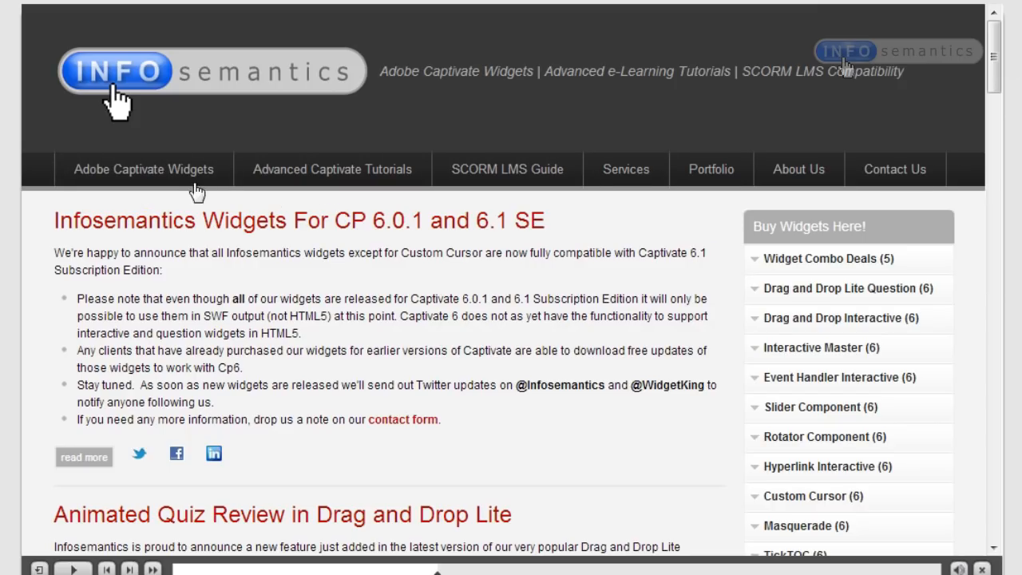
mouse_move(600, 303)
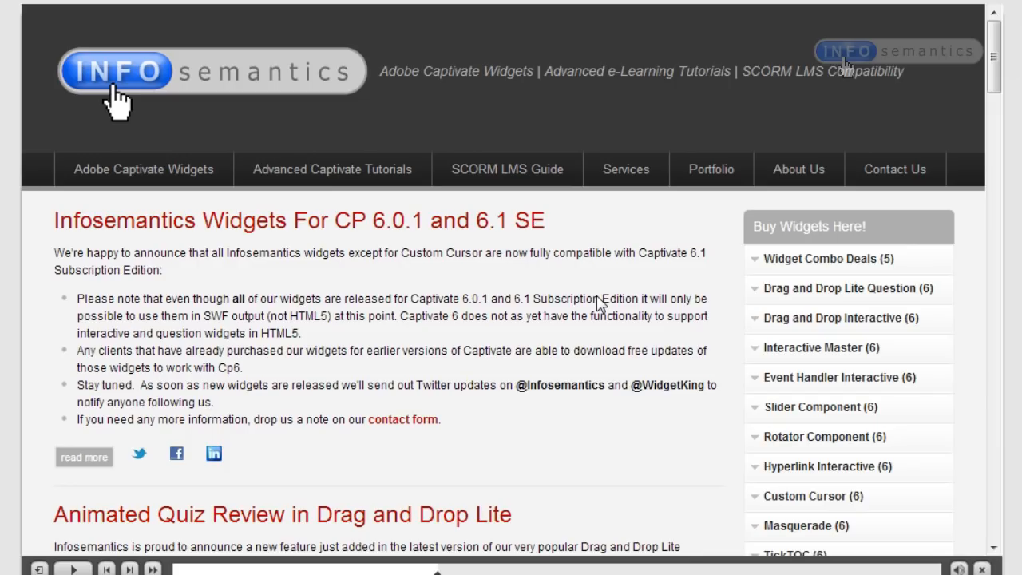
mouse_move(183, 200)
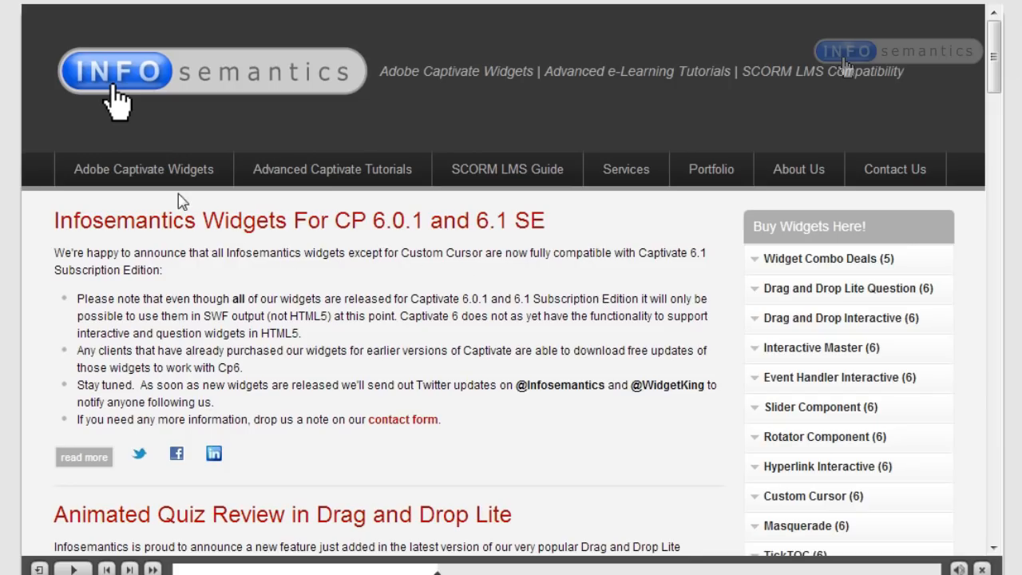
mouse_move(271, 232)
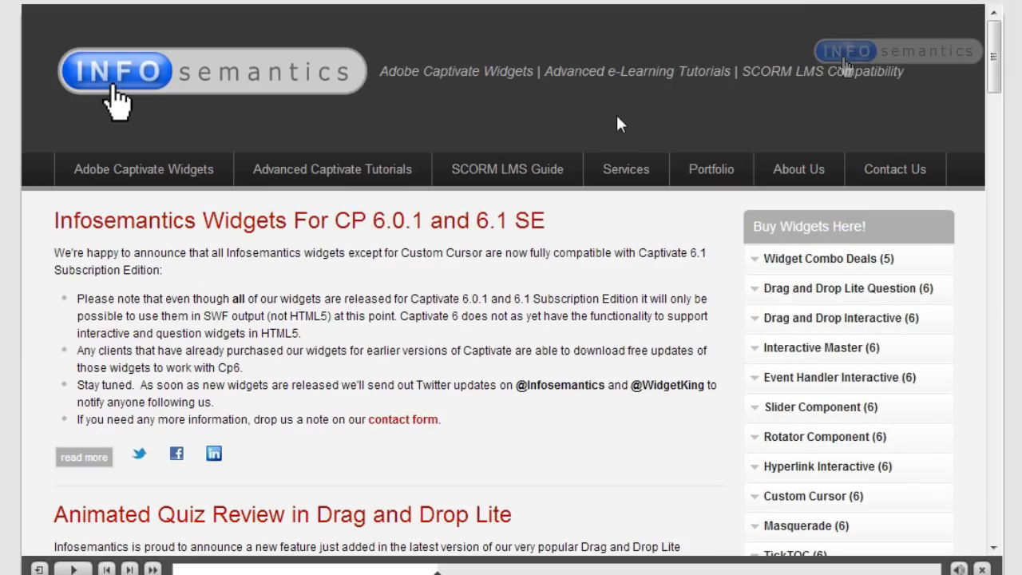
mouse_move(507, 169)
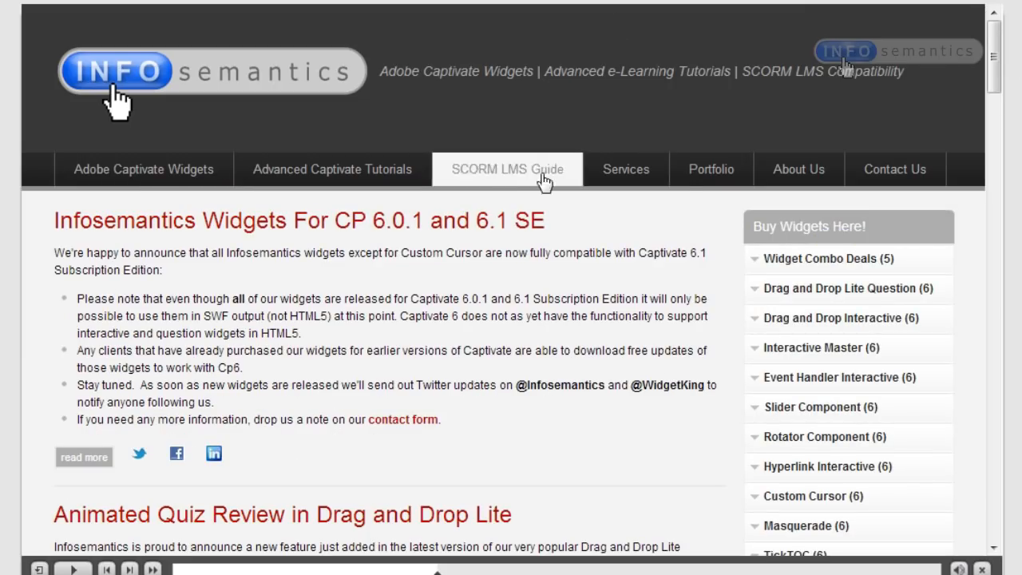
mouse_move(355, 327)
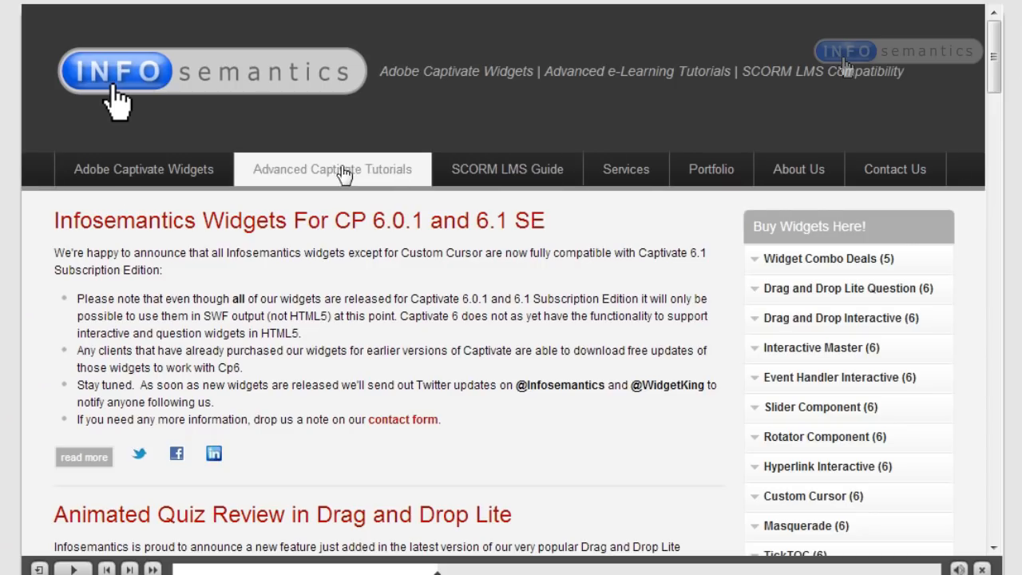
mouse_move(587, 117)
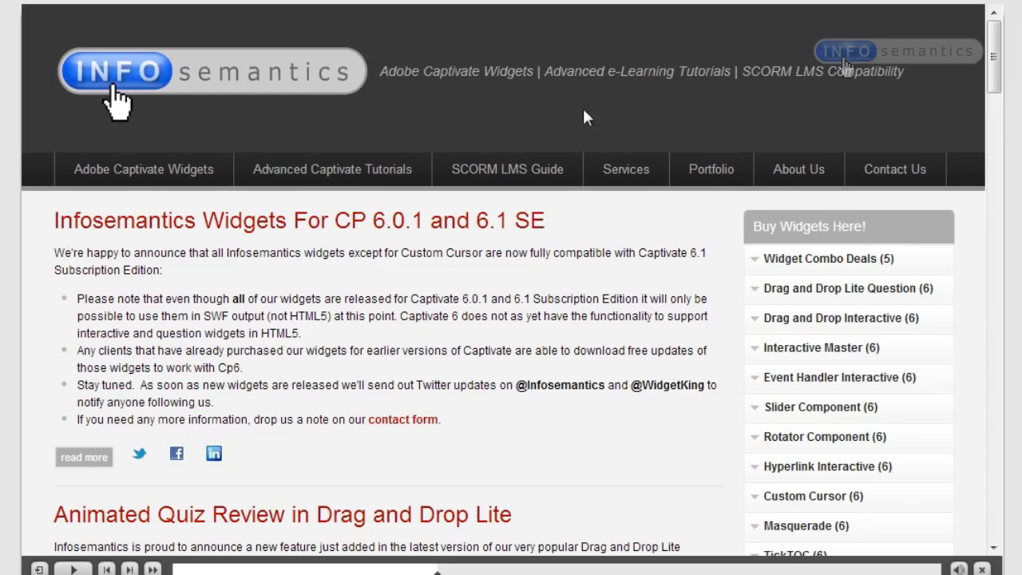
scroll(down, 3)
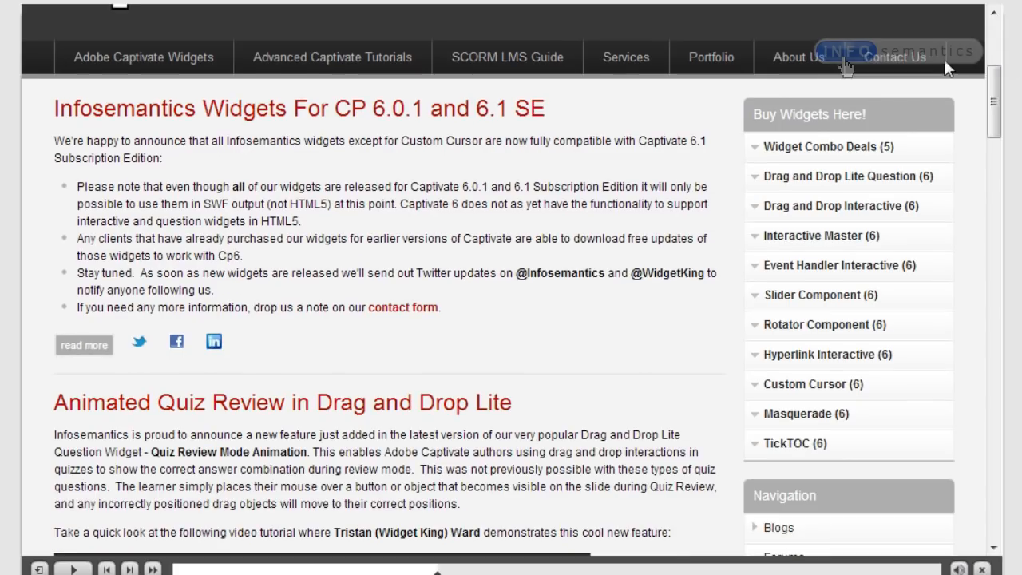
mouse_move(691, 48)
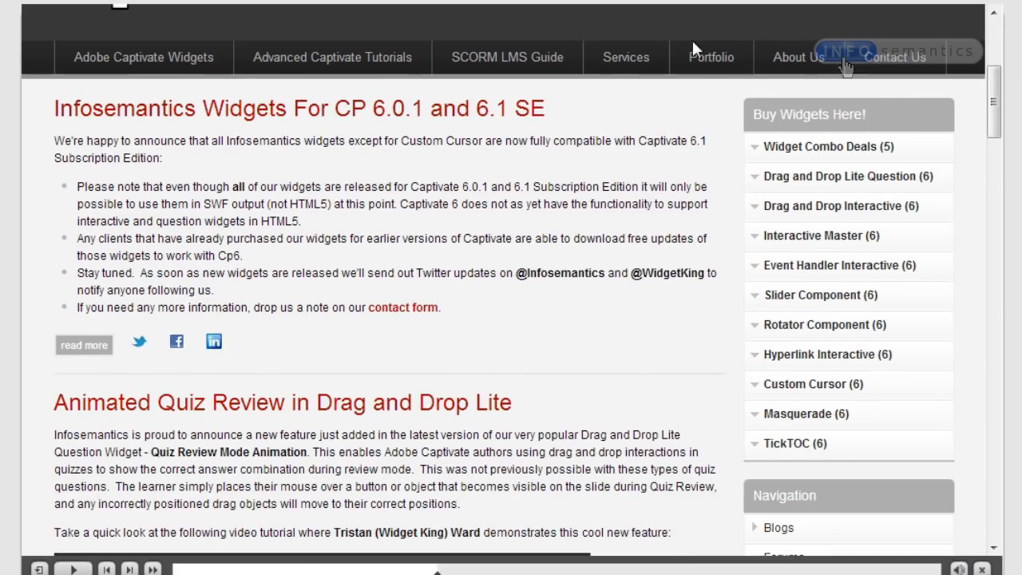
mouse_move(682, 40)
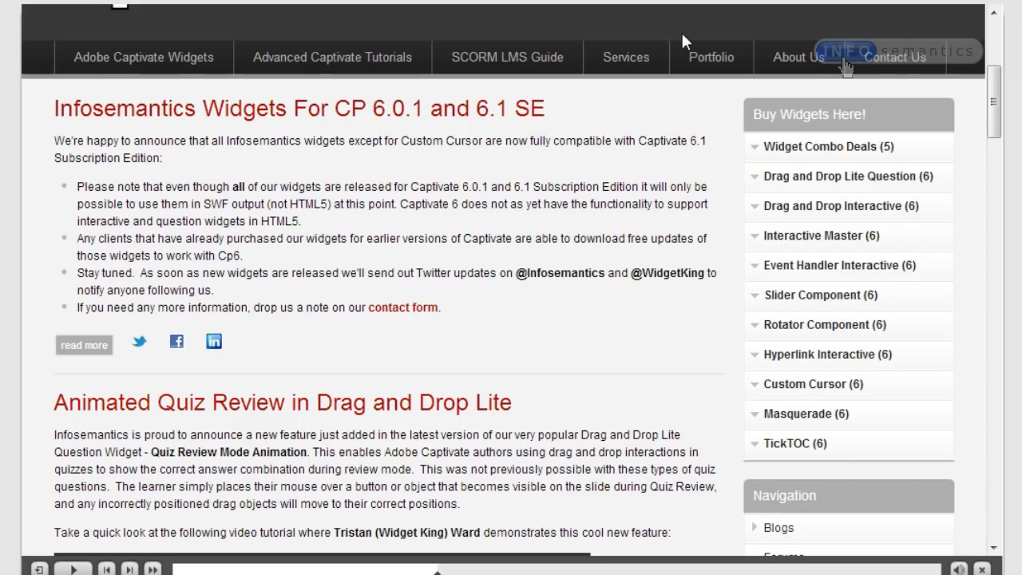
mouse_move(742, 45)
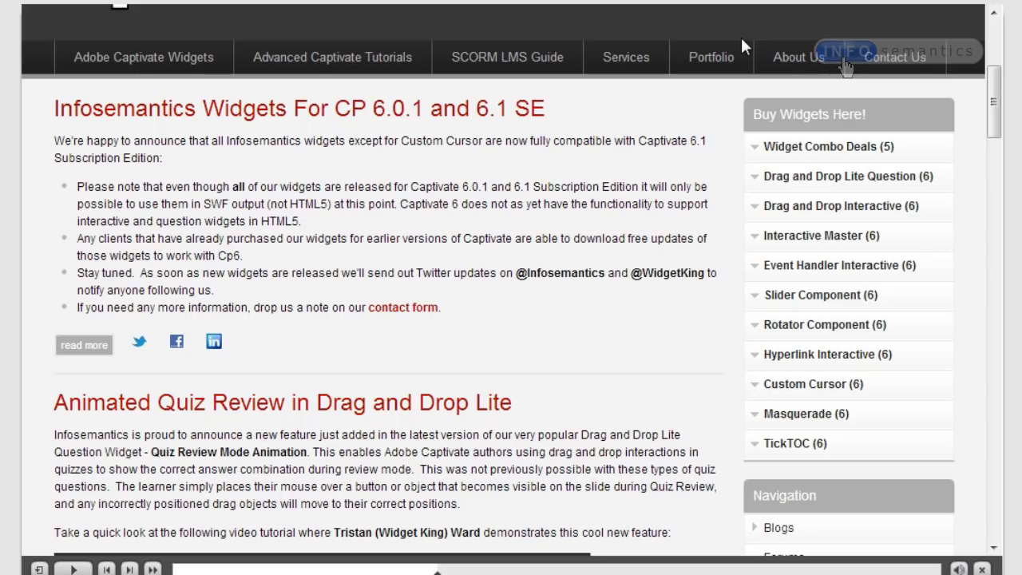
mouse_move(742, 52)
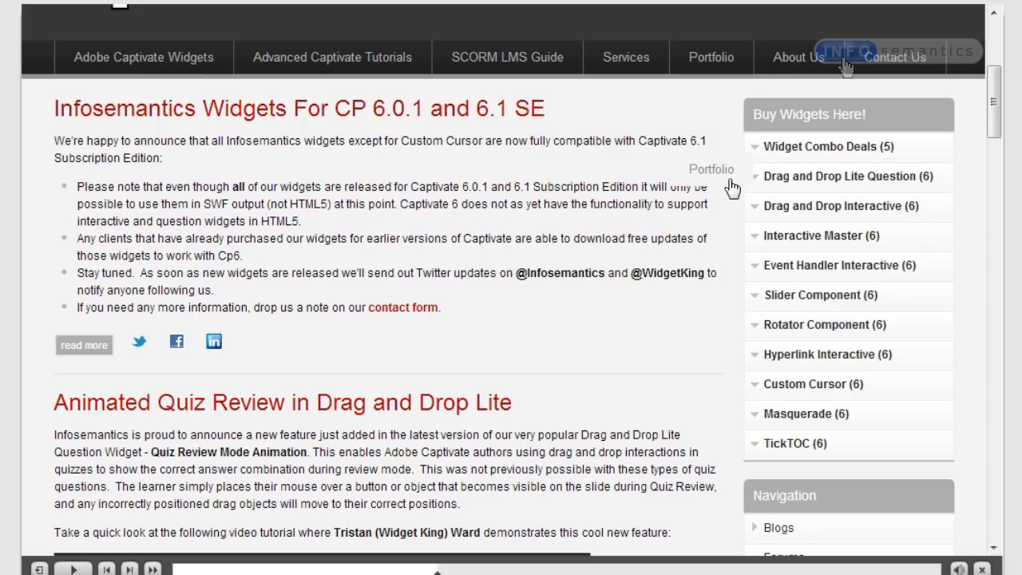
mouse_move(621, 183)
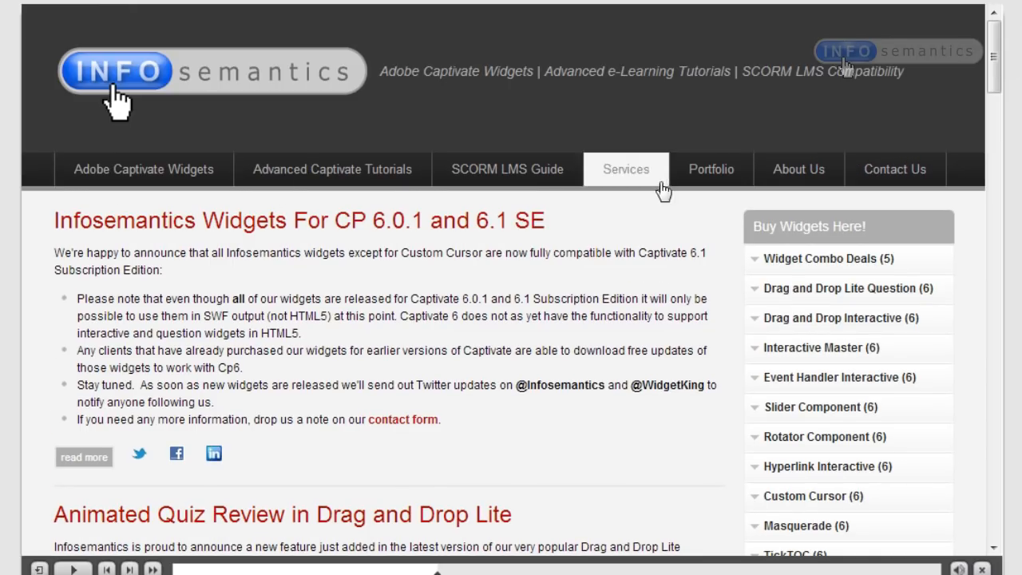
scroll(down, 3)
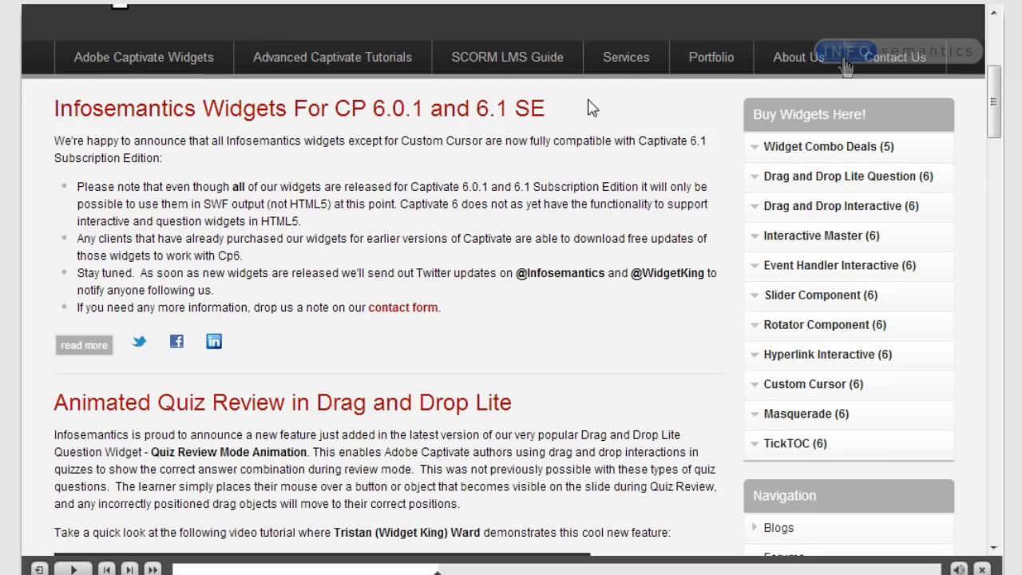
mouse_move(559, 64)
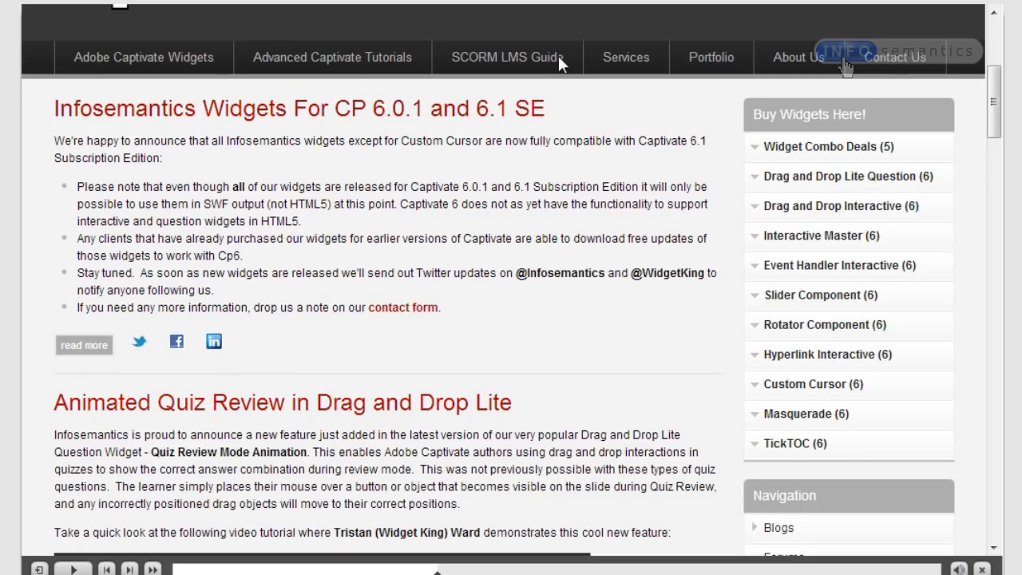
mouse_move(491, 74)
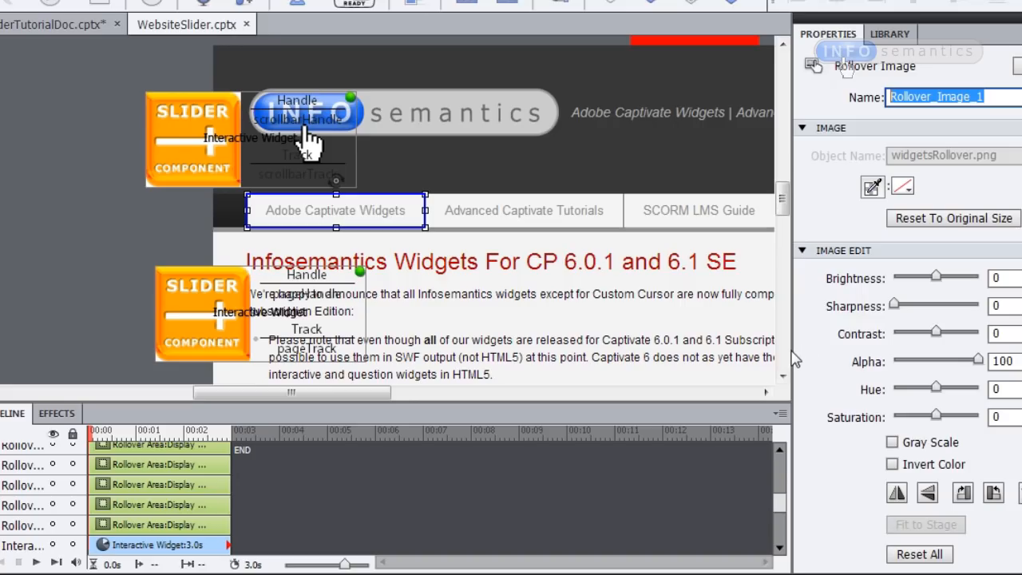
mouse_move(808, 304)
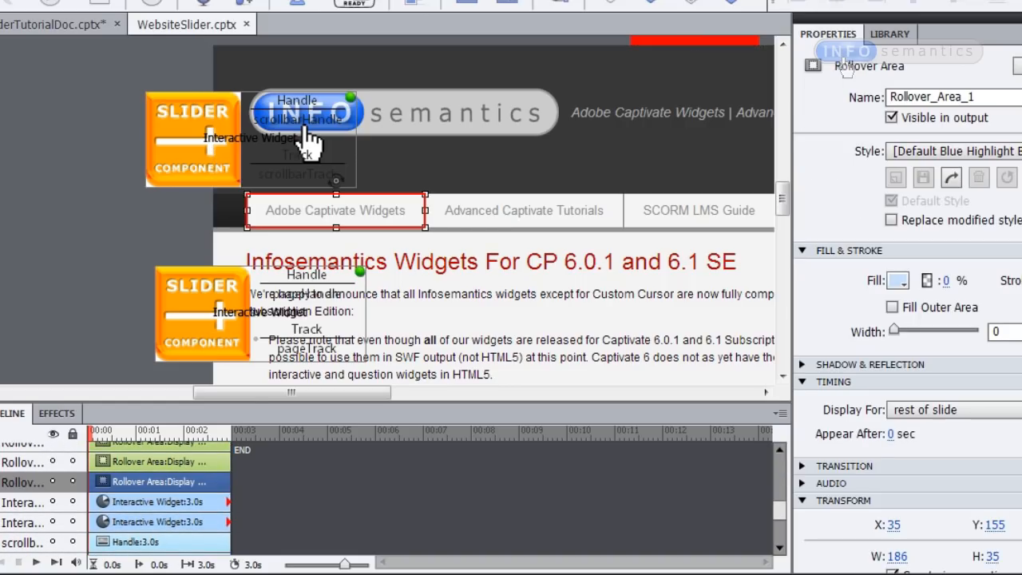
mouse_move(86, 515)
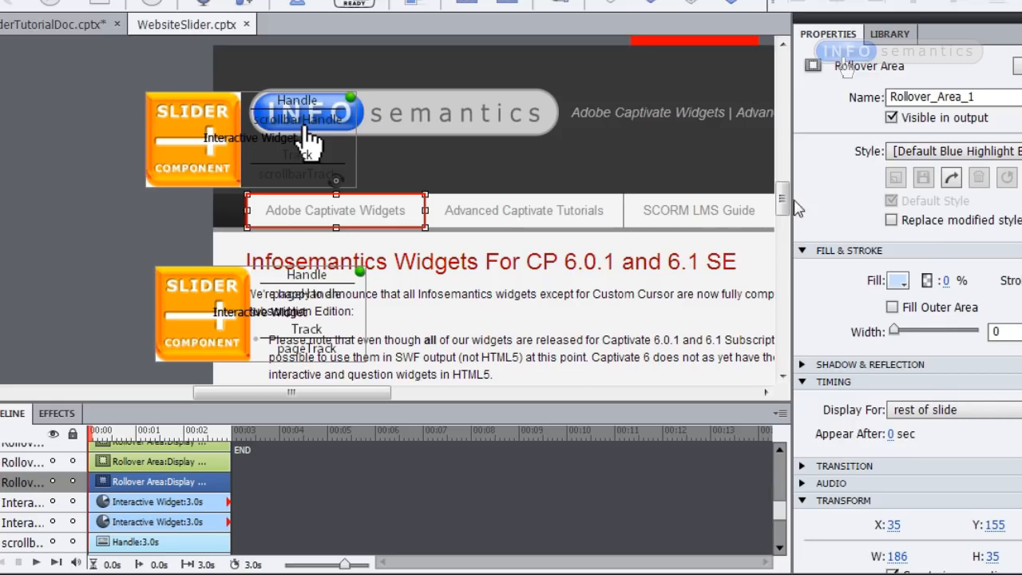
mouse_move(199, 318)
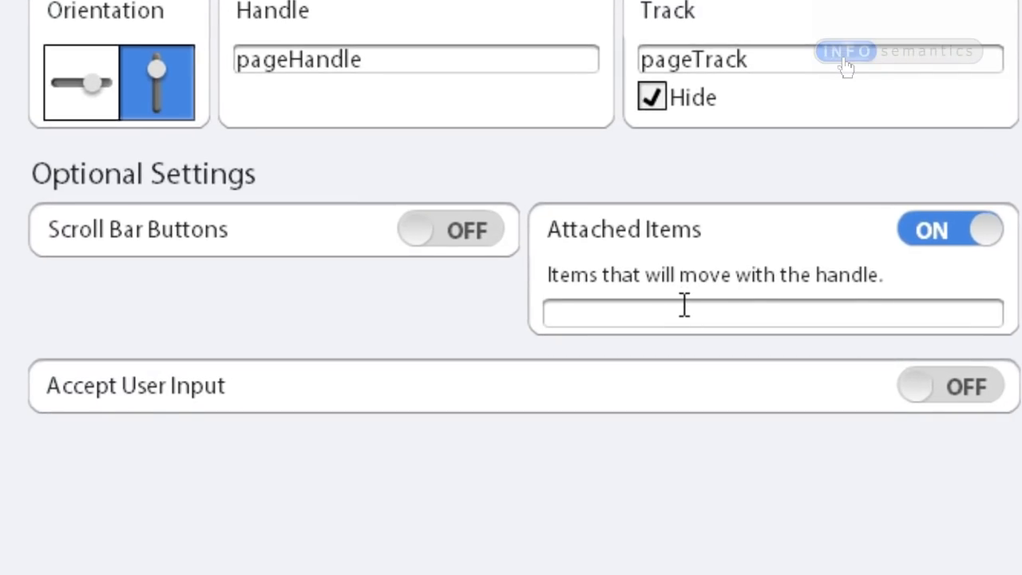
Enter Rollover_Image_1 then a comma and the next rollover name as attached items
text(Rollover_Image_1)
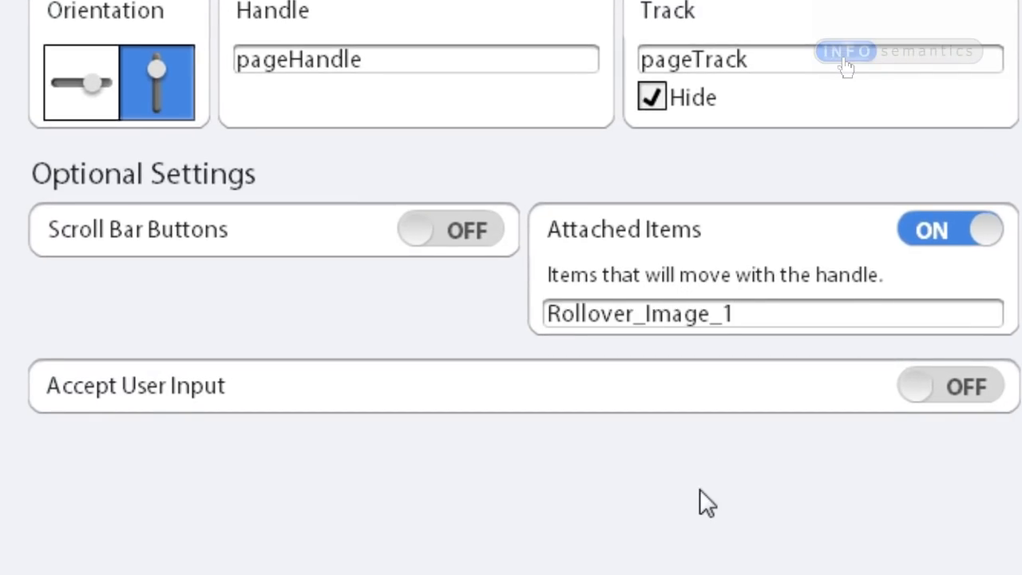
text(,)
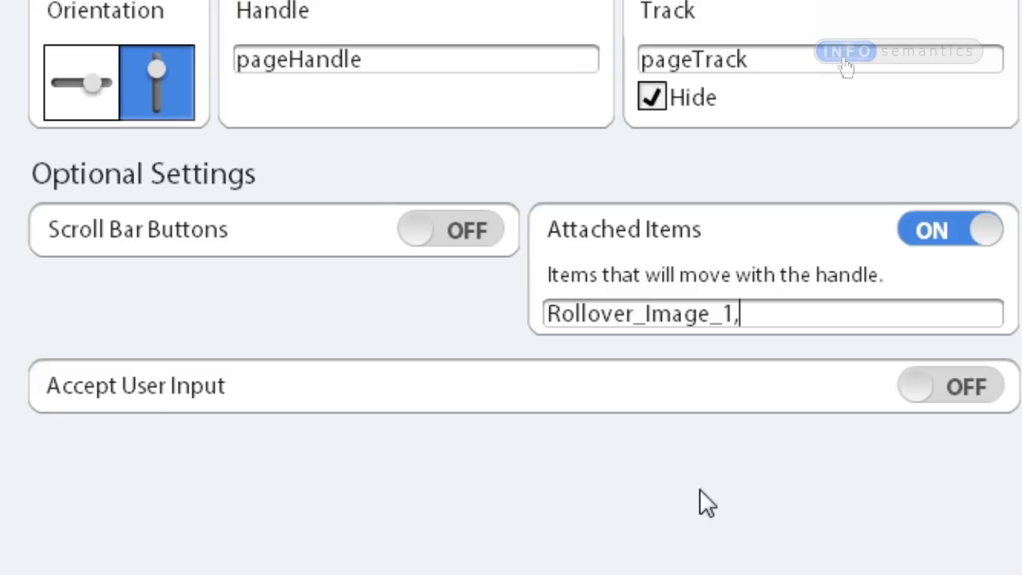
text(Rollov)
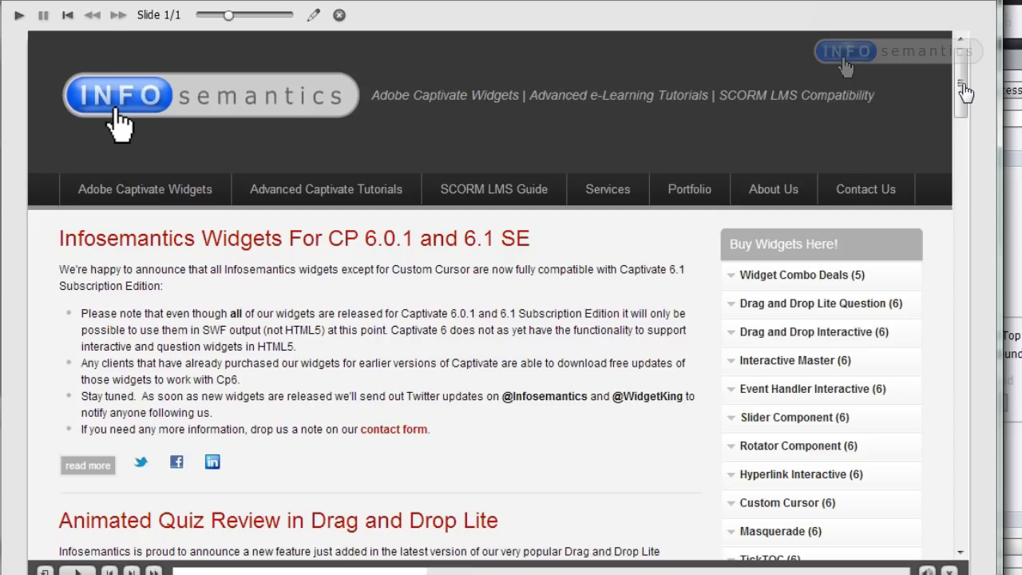
Scroll the previewed Infosemantics web page and return to the page slider settings
scroll(down, 3)
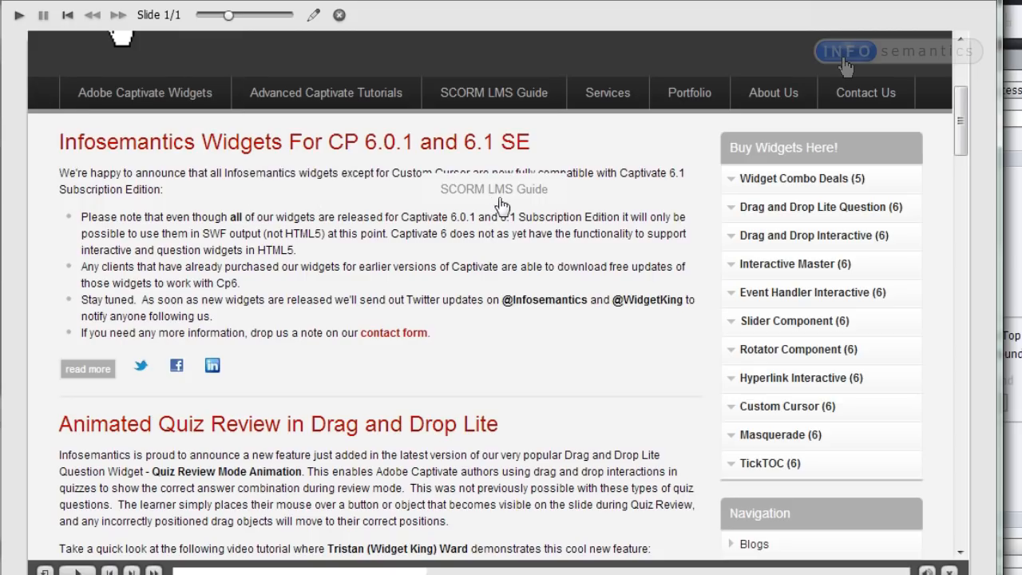
mouse_move(421, 301)
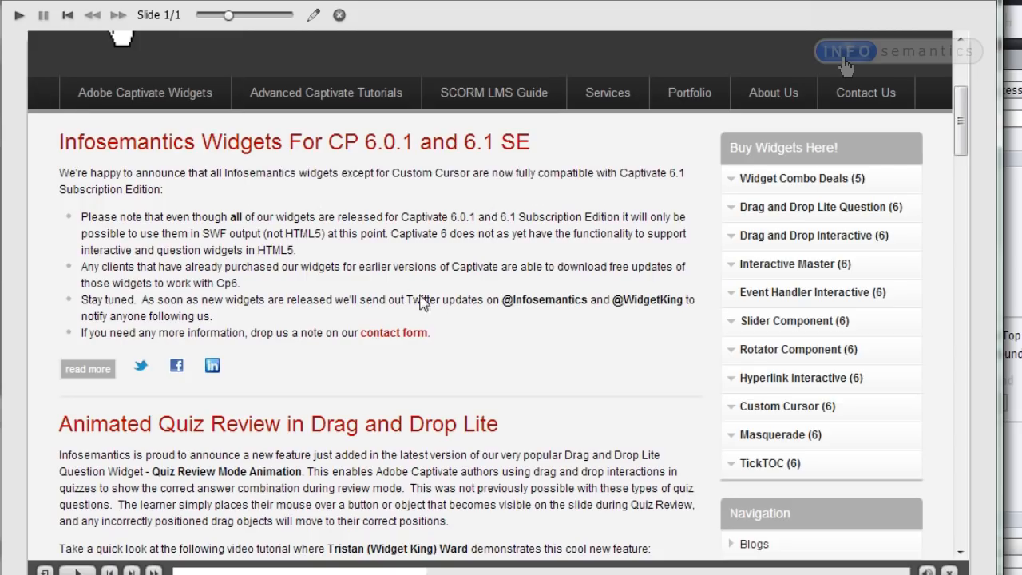
mouse_move(447, 311)
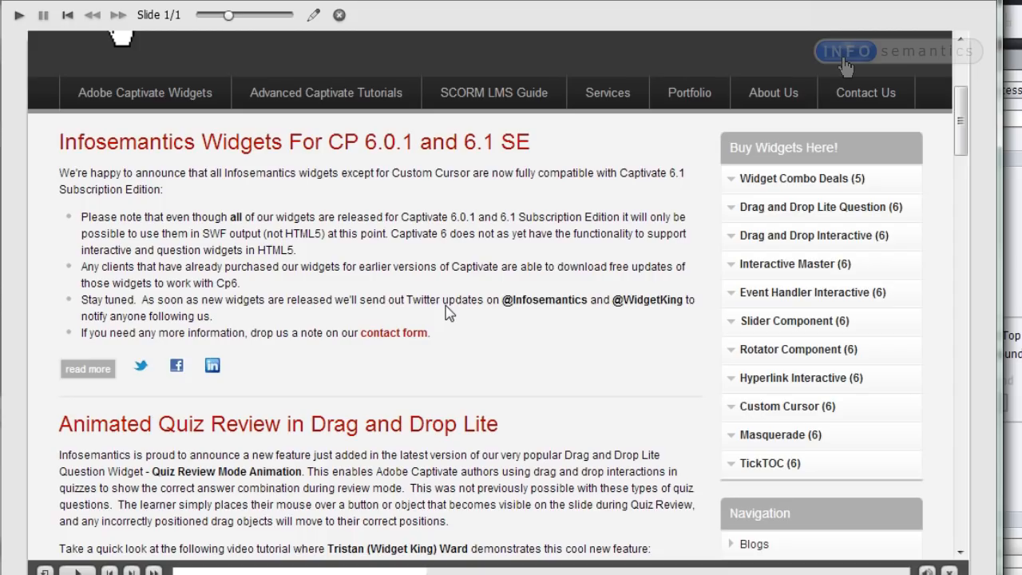
mouse_move(259, 128)
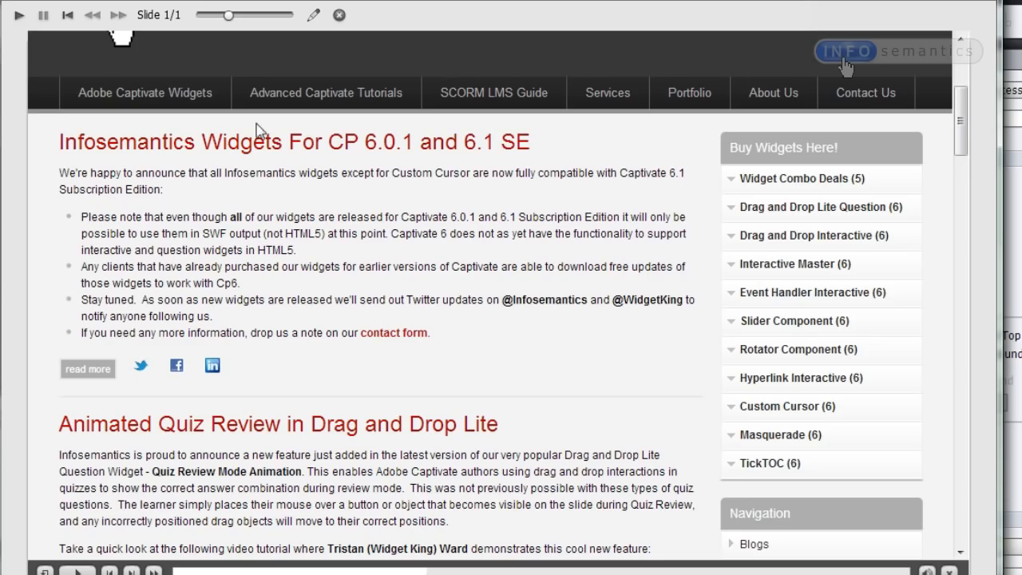
mouse_move(459, 317)
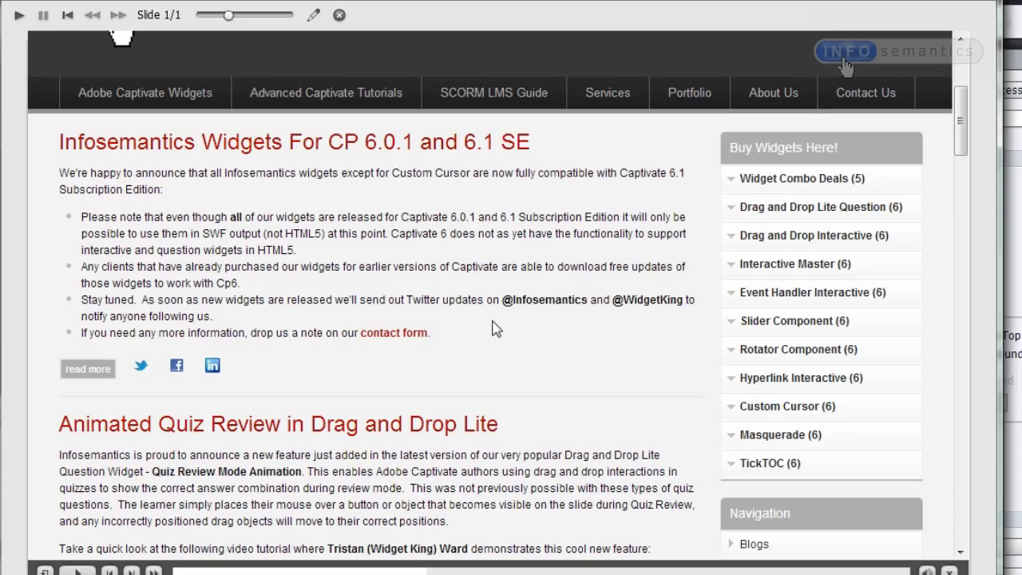
click(338, 14)
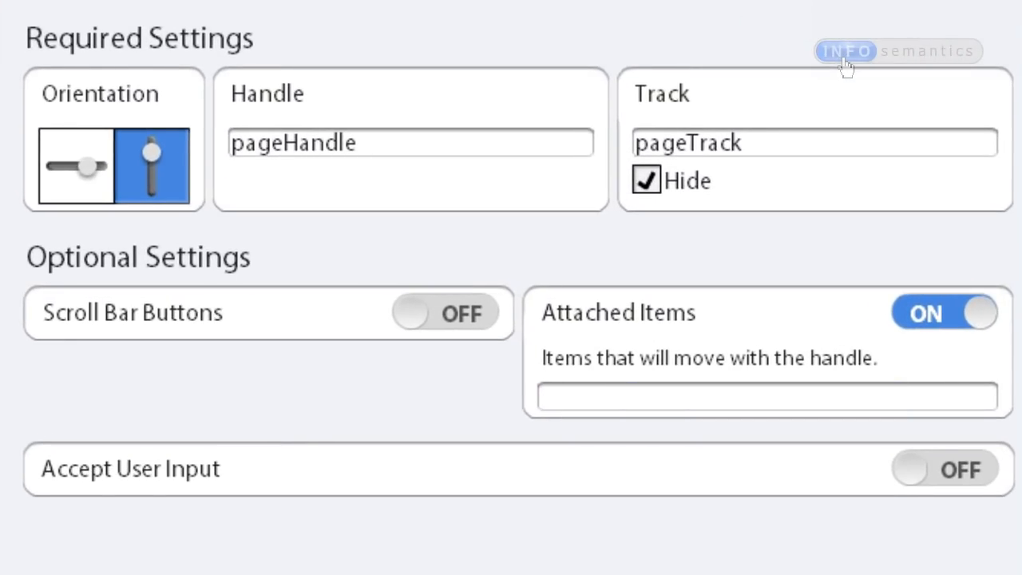
text(@)
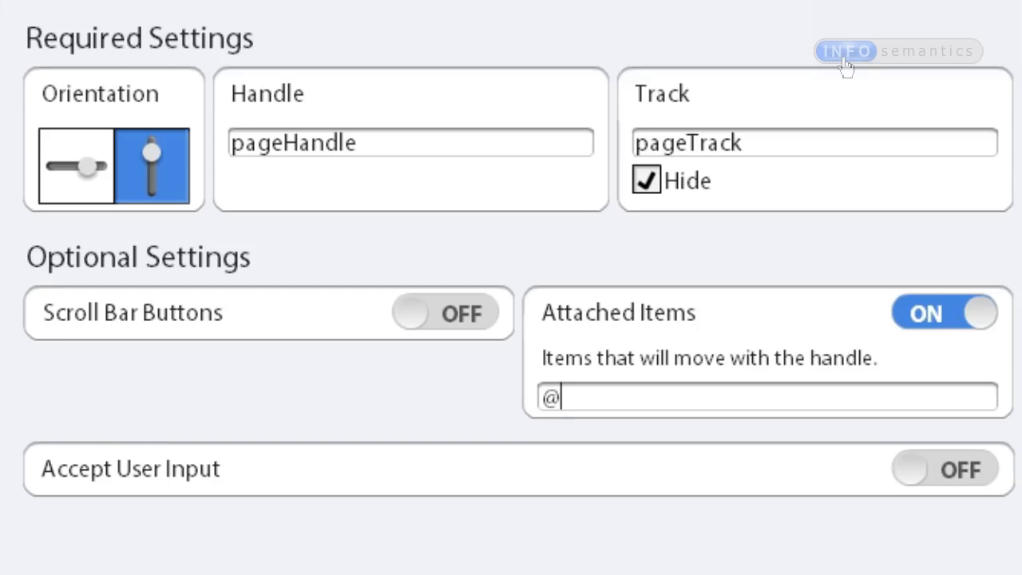
text(_attached)
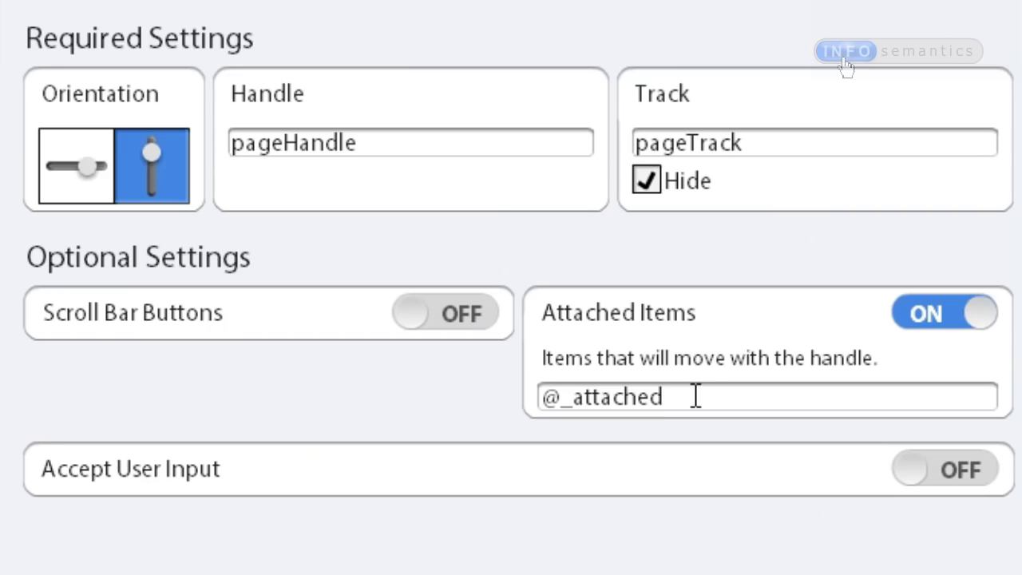
double_click(602, 397)
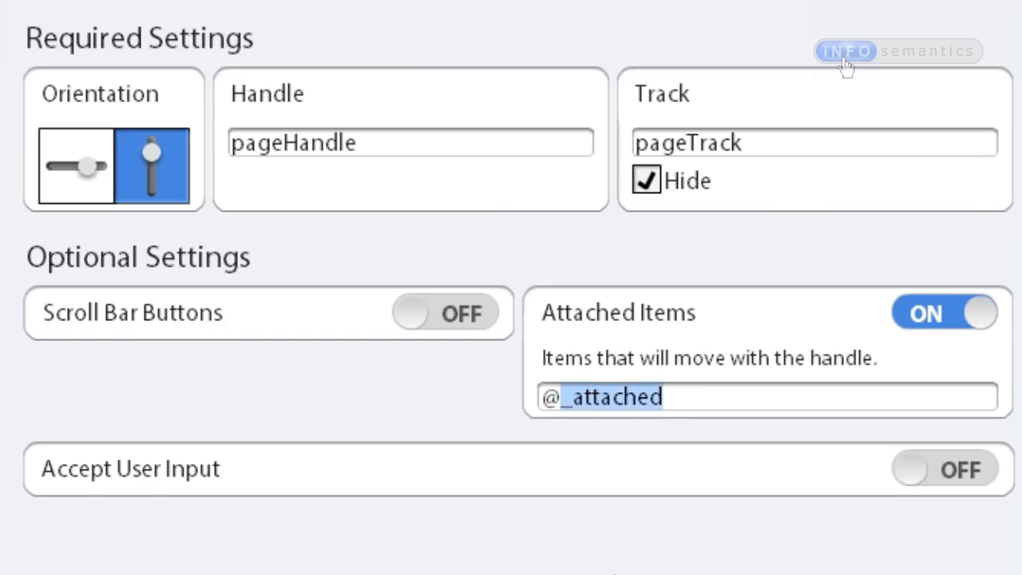
mouse_move(708, 509)
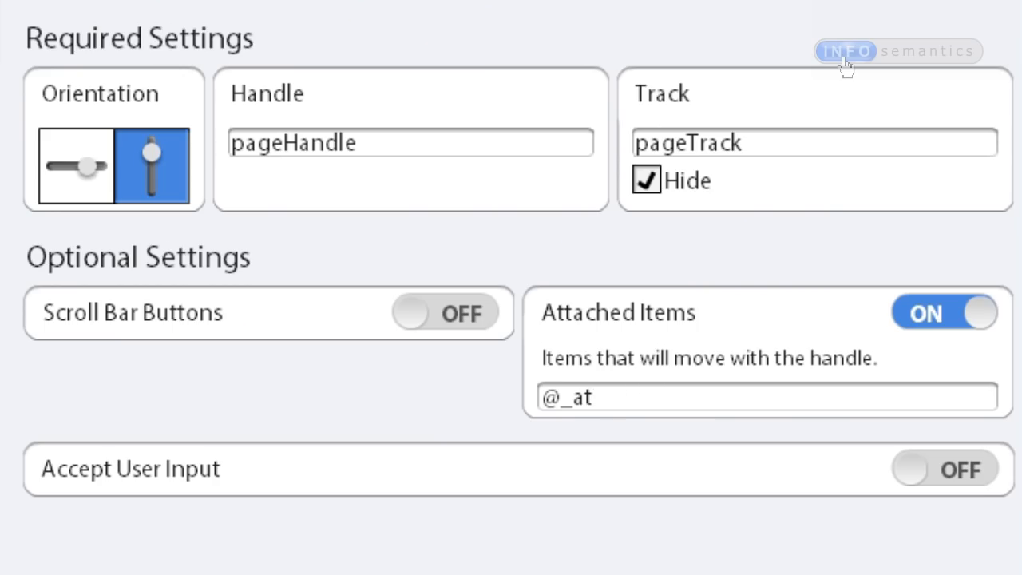
key(Backspace)
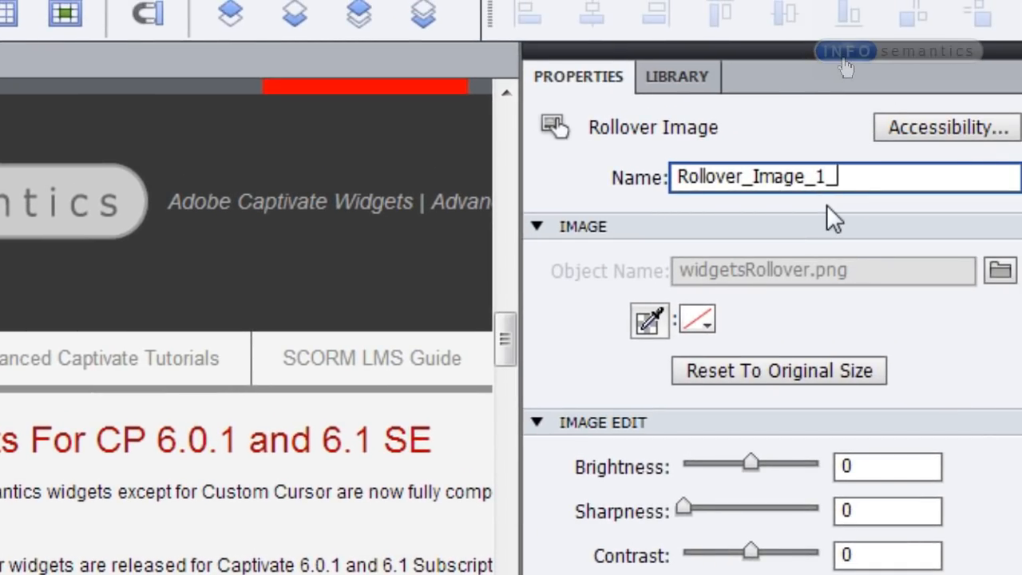
Append a to the rollover image name, giving Rollover_Image_1_a
text(a)
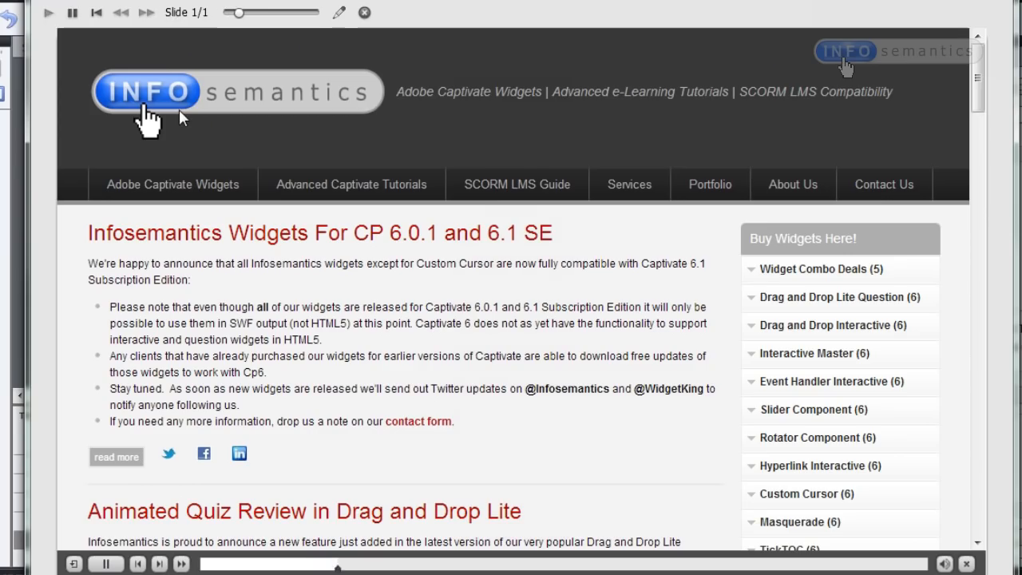
Scroll down through the web page in the preview player
scroll(down, 3)
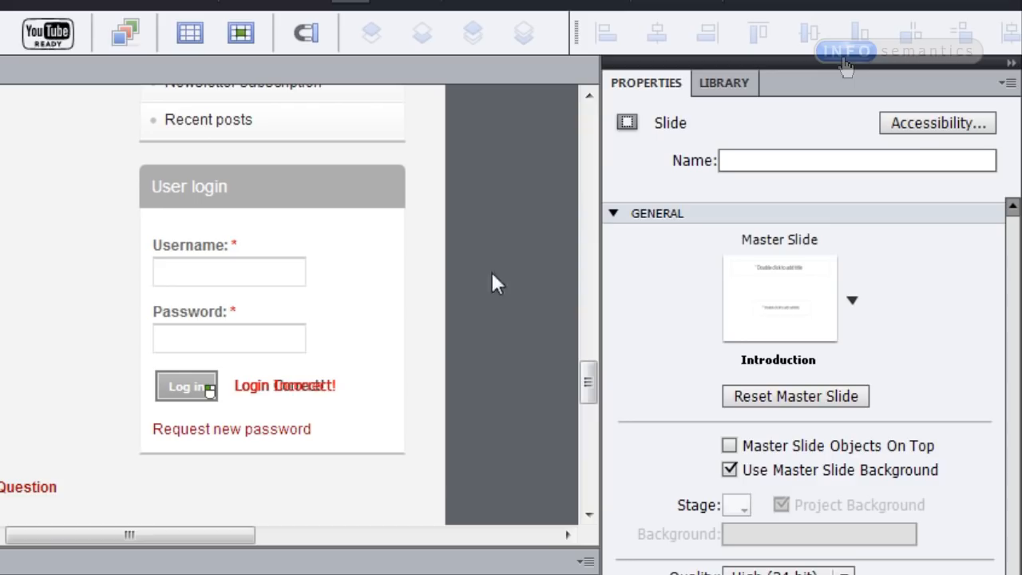
mouse_move(274, 274)
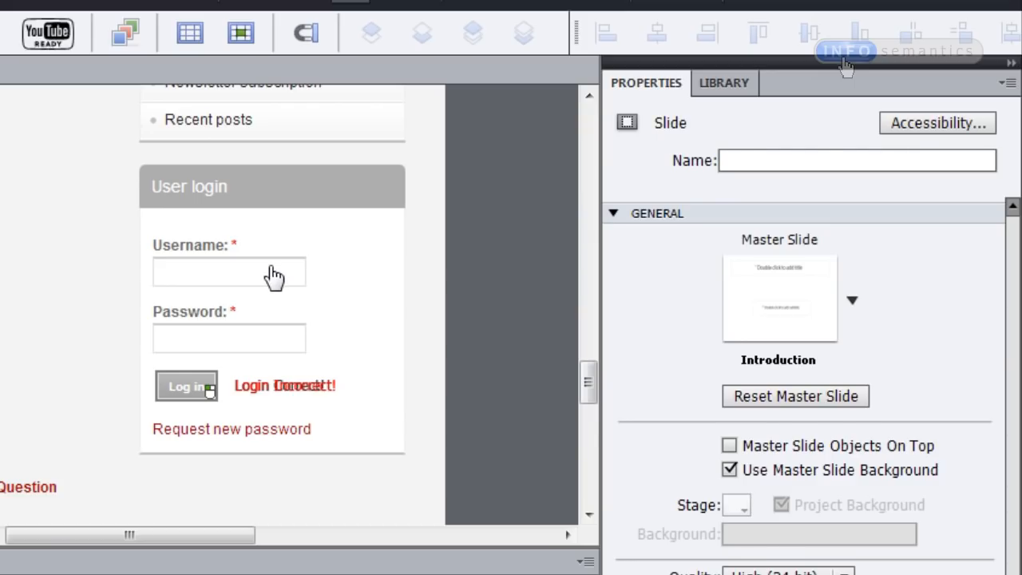
click(229, 272)
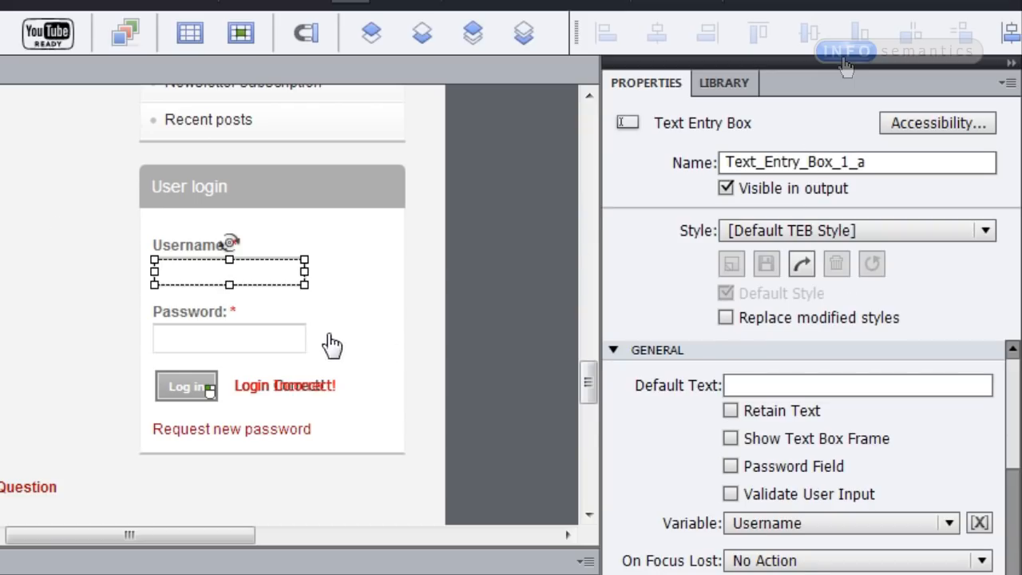
click(229, 339)
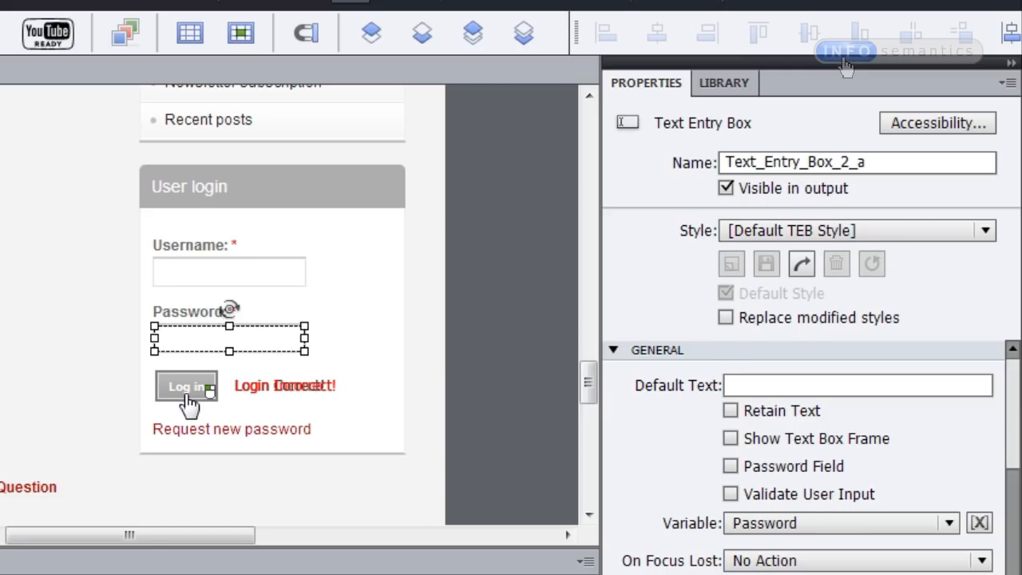
click(186, 387)
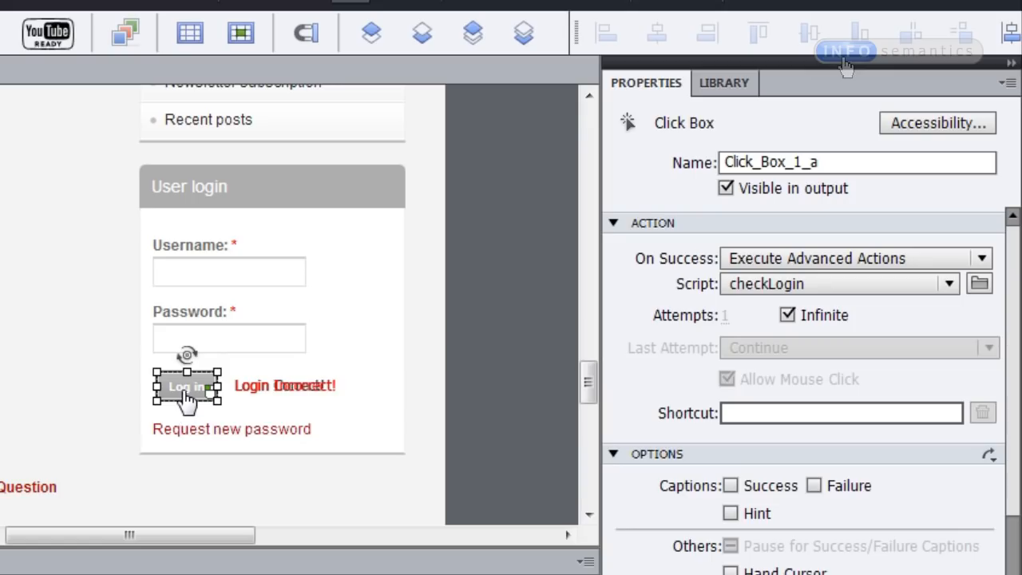
mouse_move(471, 358)
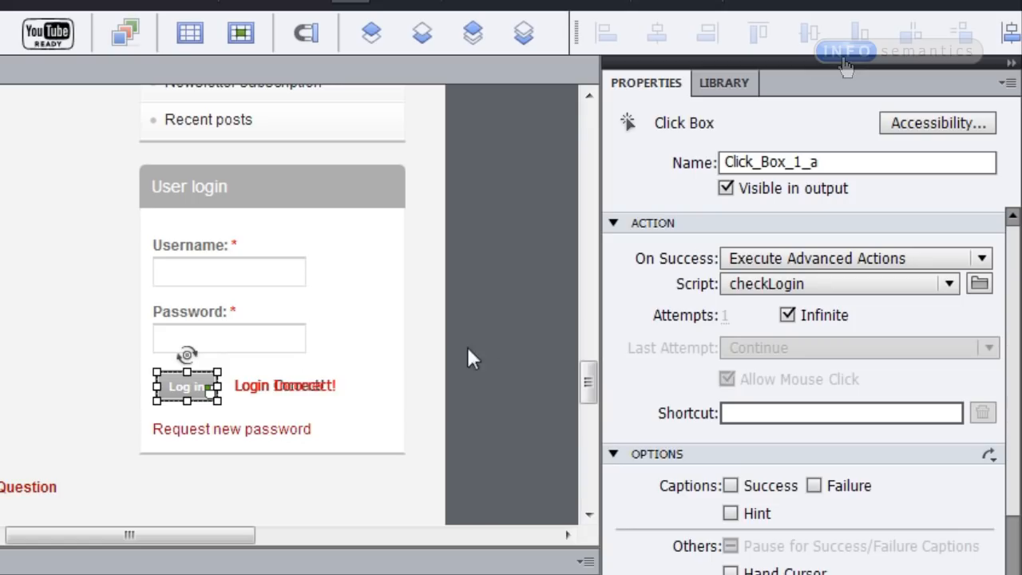
mouse_move(558, 336)
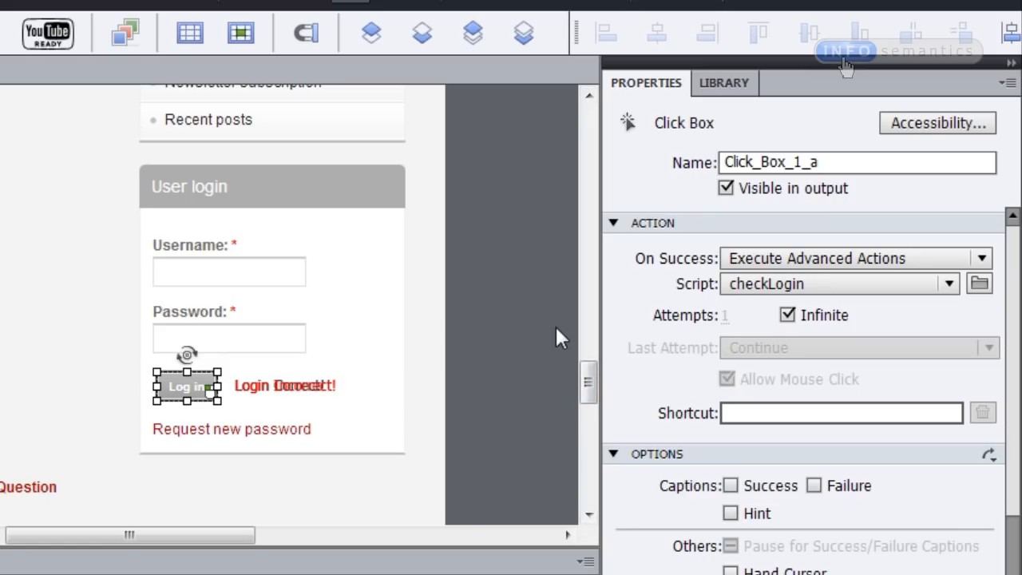
click(229, 271)
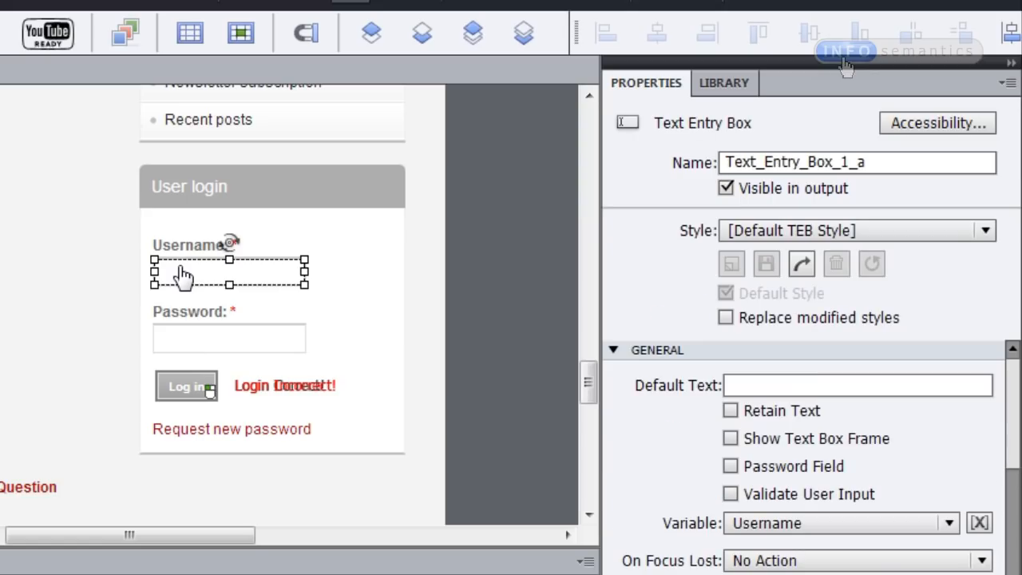
click(229, 338)
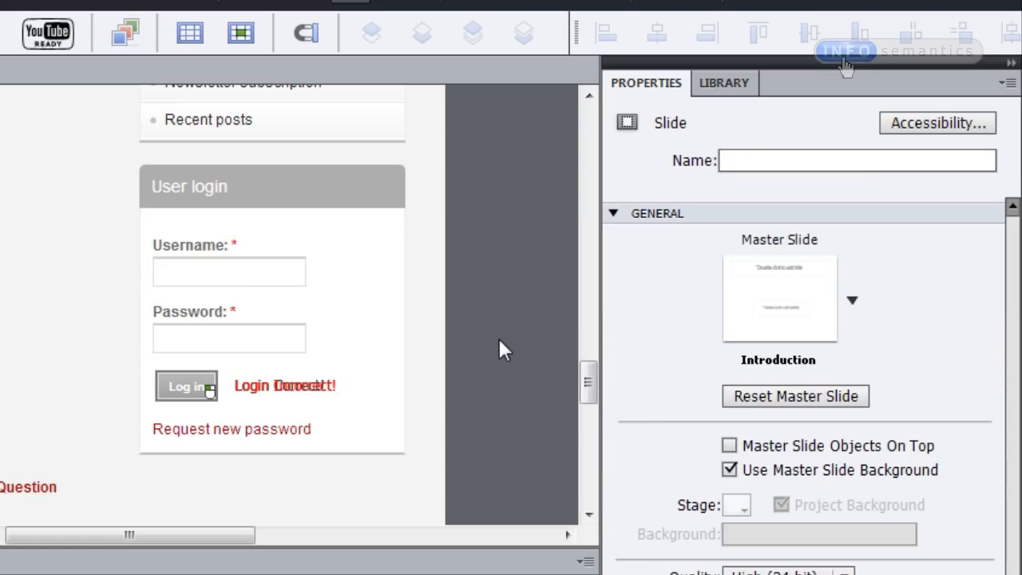
click(284, 385)
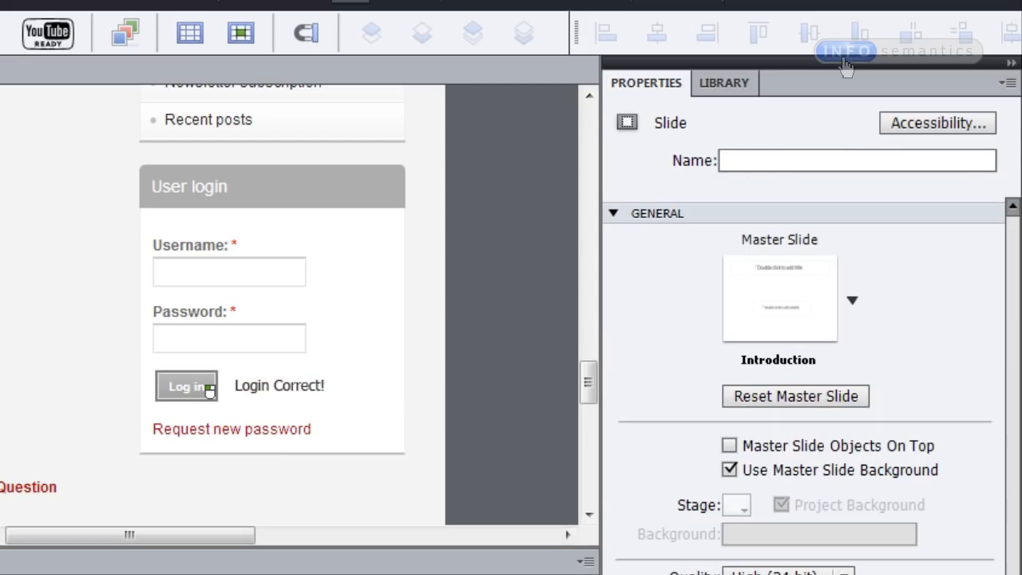
click(185, 385)
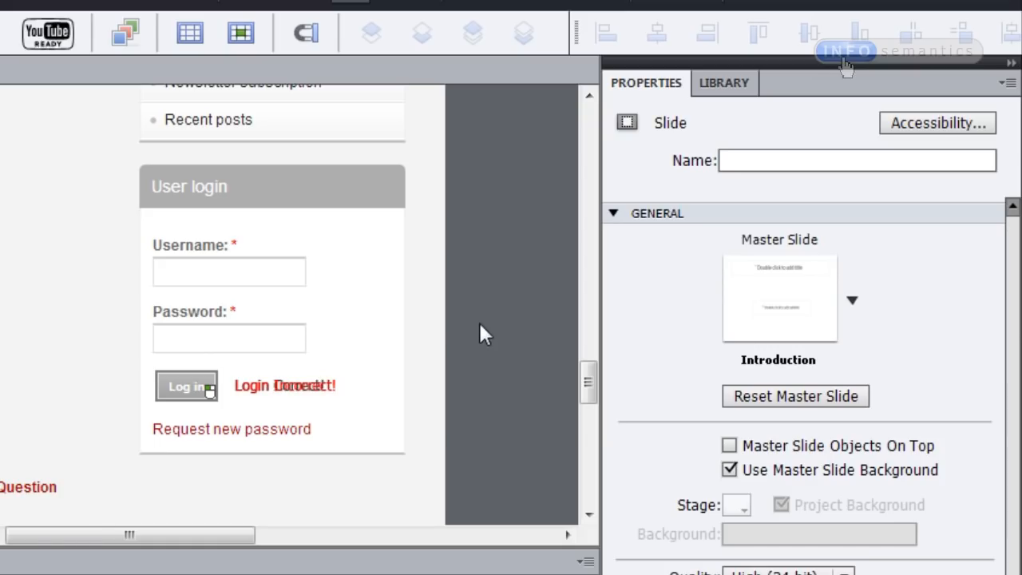
mouse_move(495, 337)
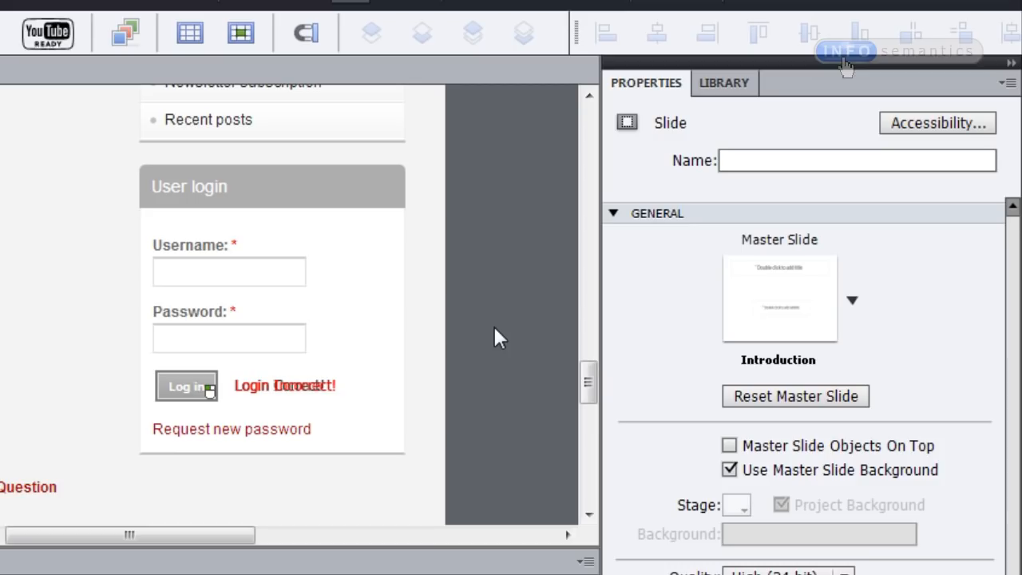
click(229, 271)
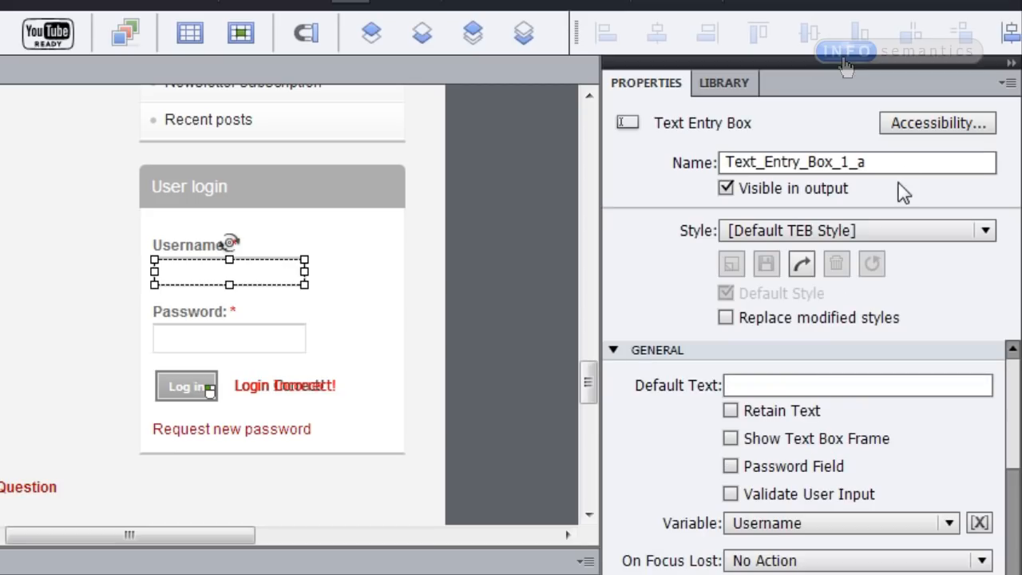
click(229, 337)
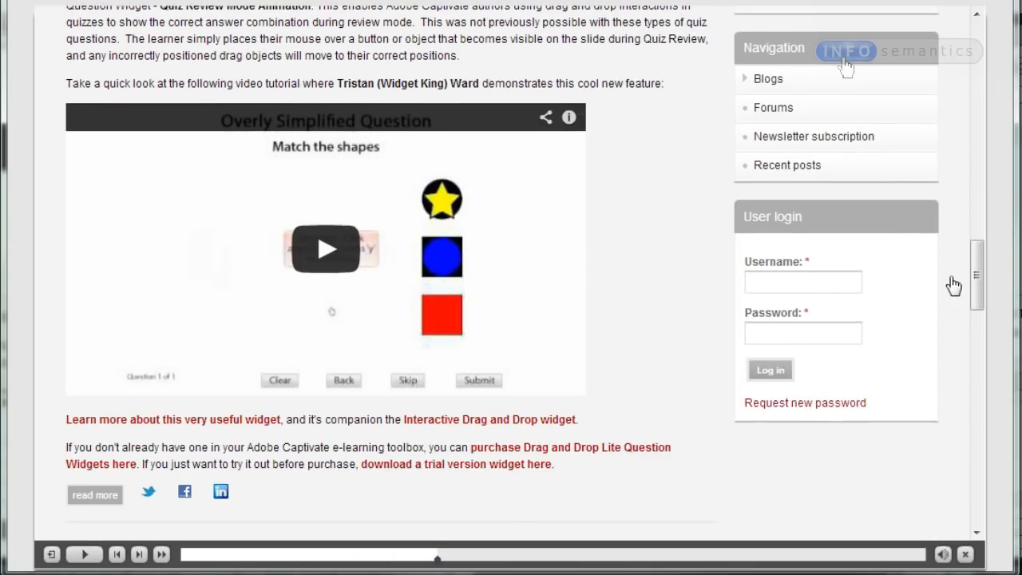
mouse_move(802, 286)
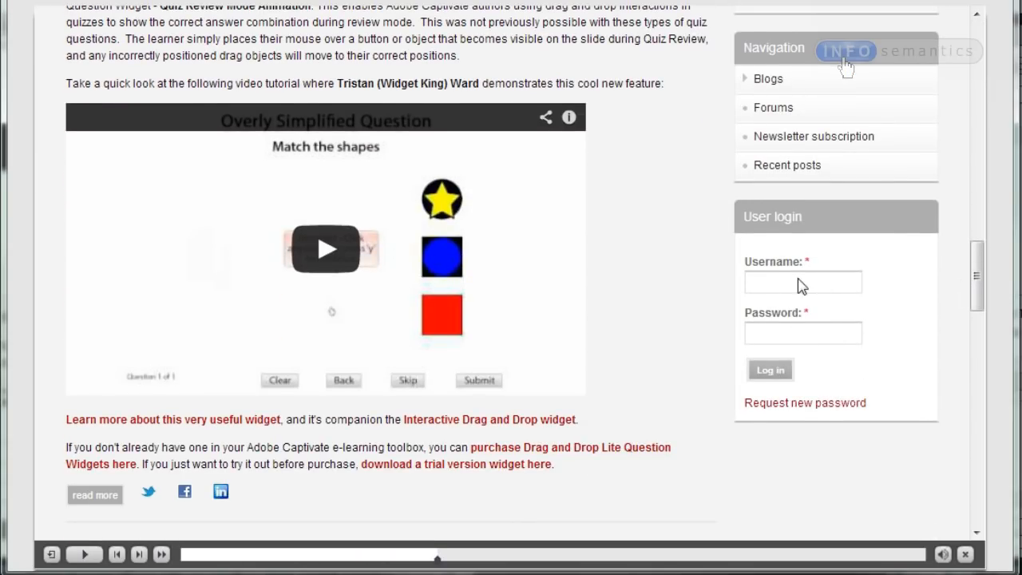
mouse_move(726, 311)
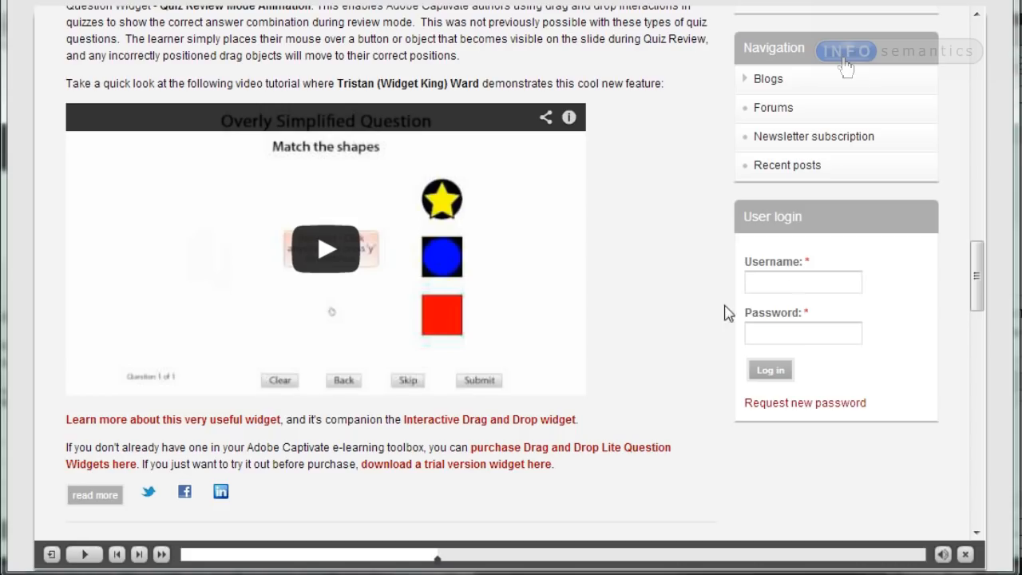
mouse_move(840, 305)
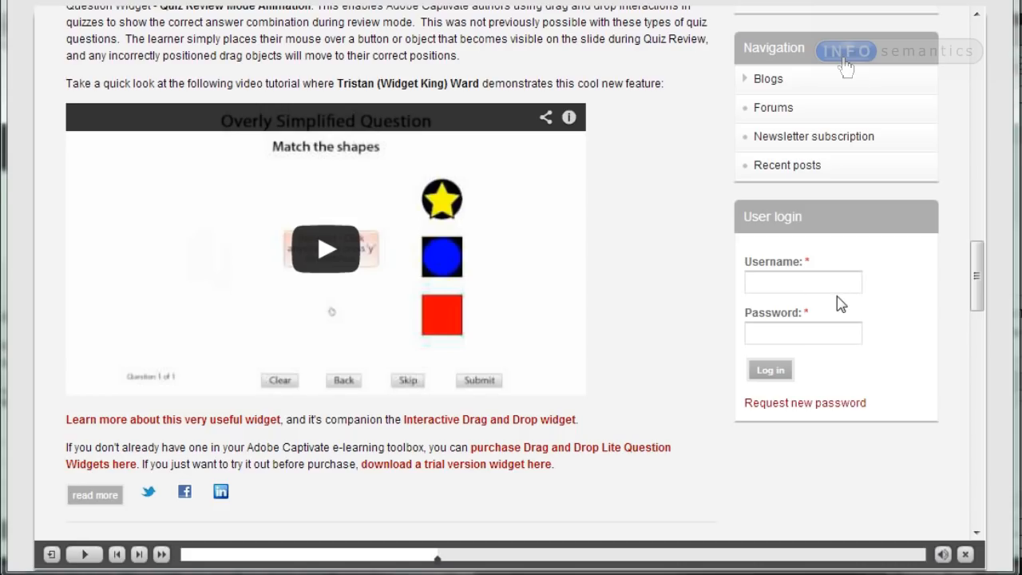
mouse_move(717, 281)
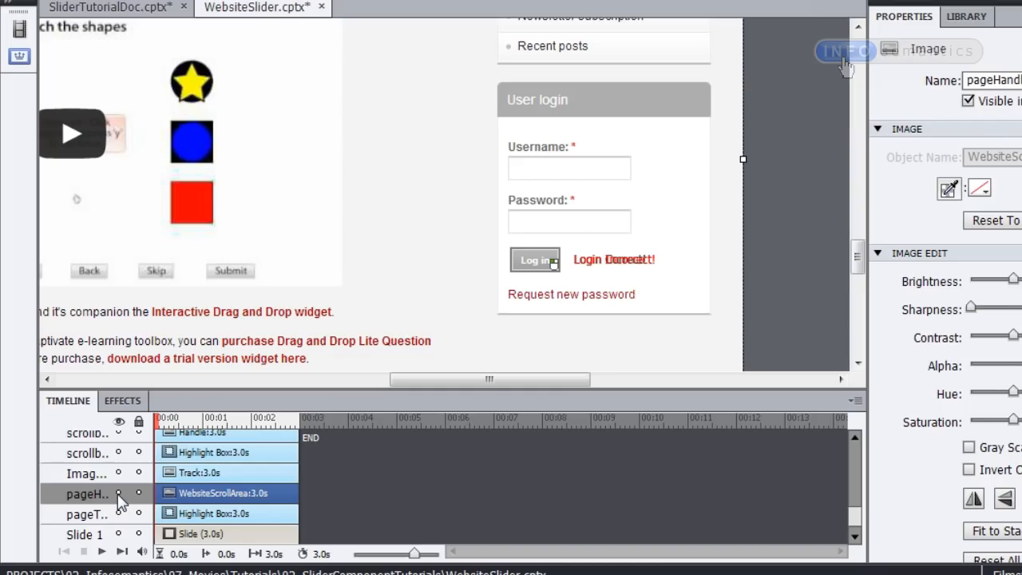
click(118, 492)
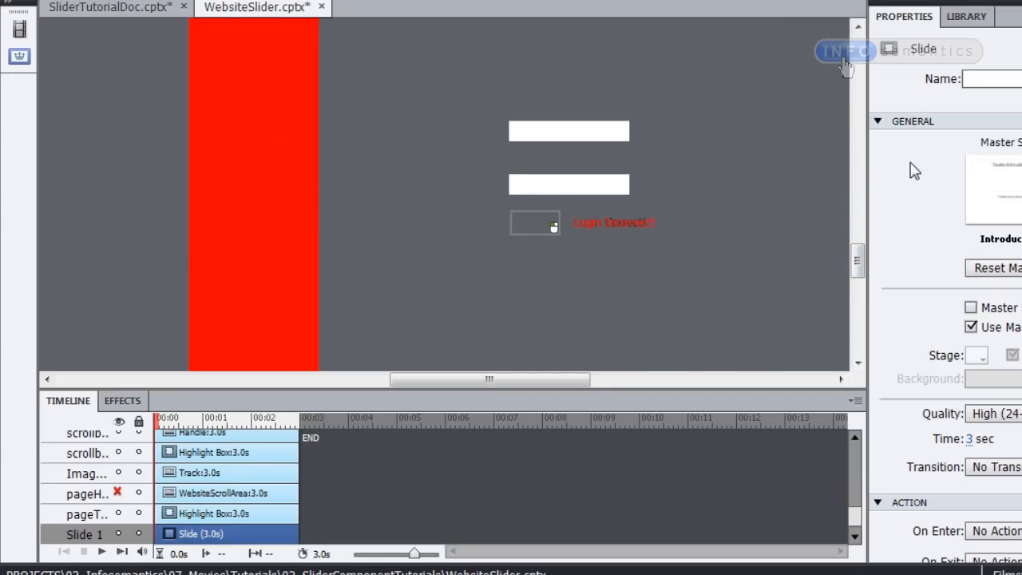
mouse_move(314, 366)
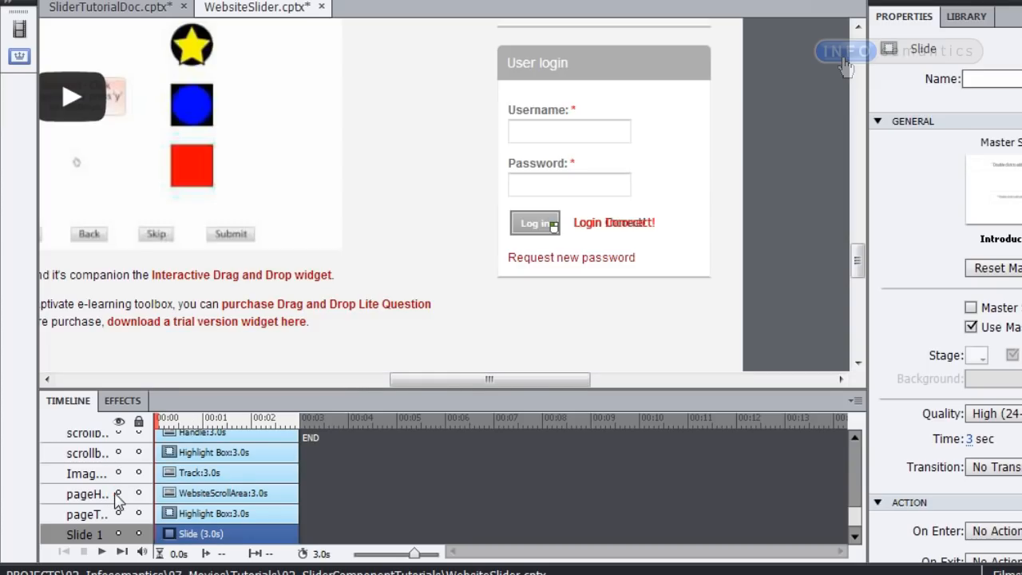
mouse_move(554, 137)
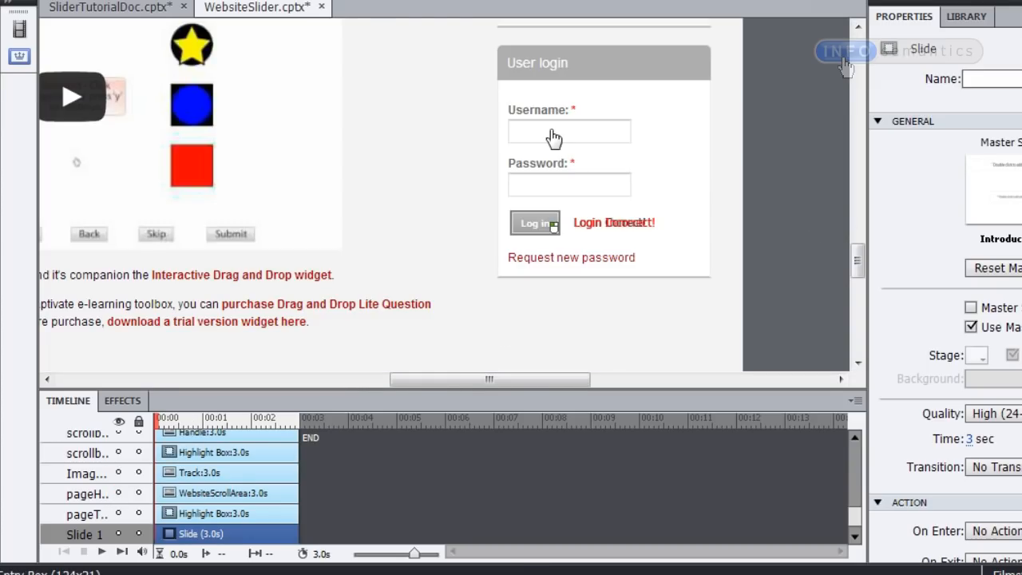
Apply a LeftToRight motion path effect to the username Text Entry Box
click(569, 131)
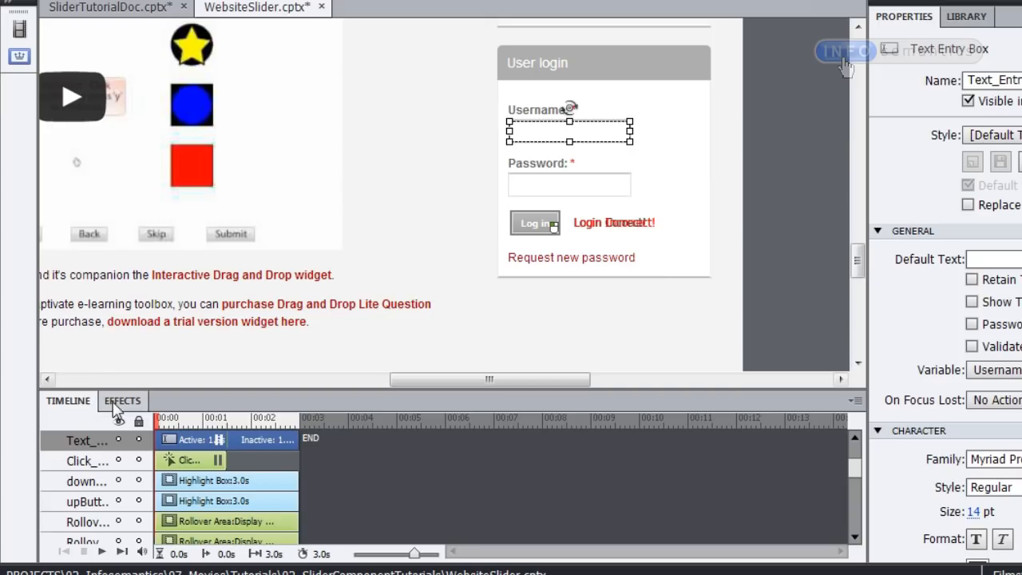
click(122, 400)
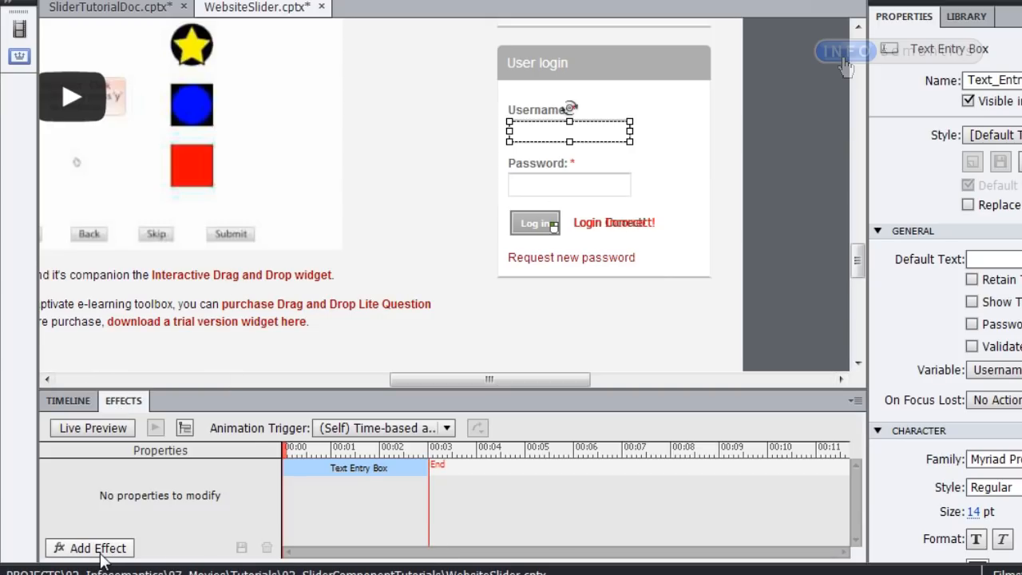
click(89, 547)
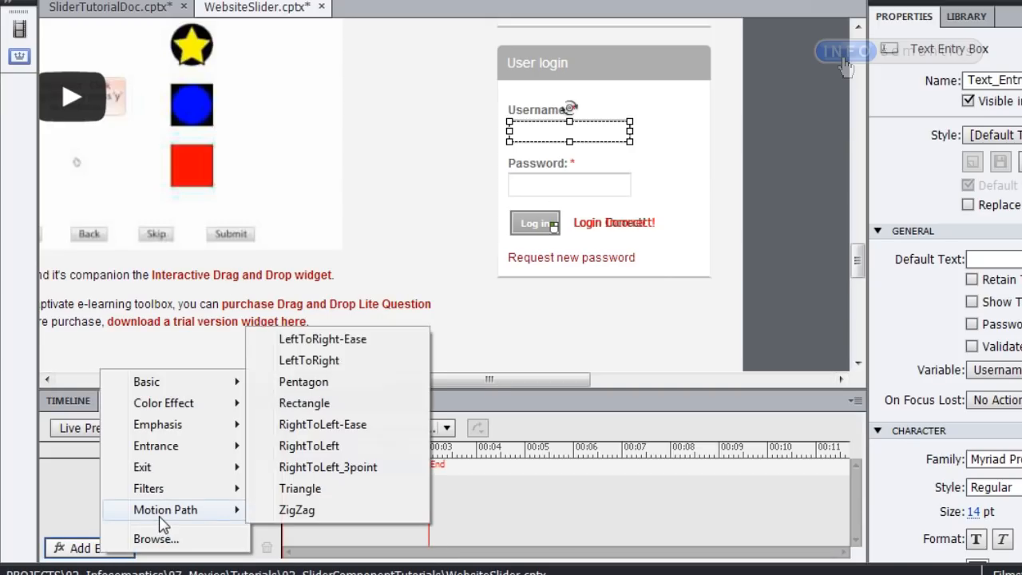
mouse_move(308, 360)
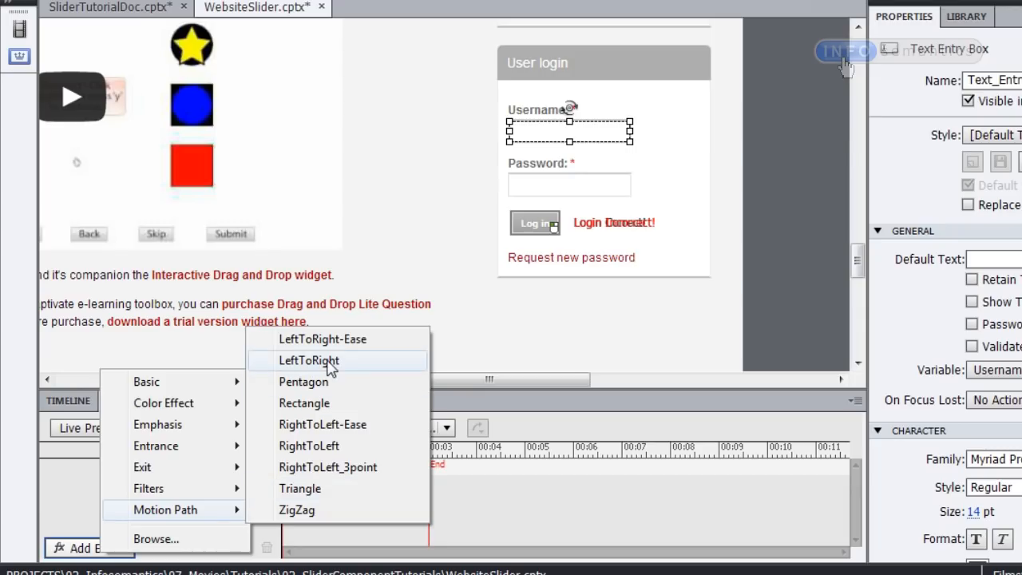
click(308, 360)
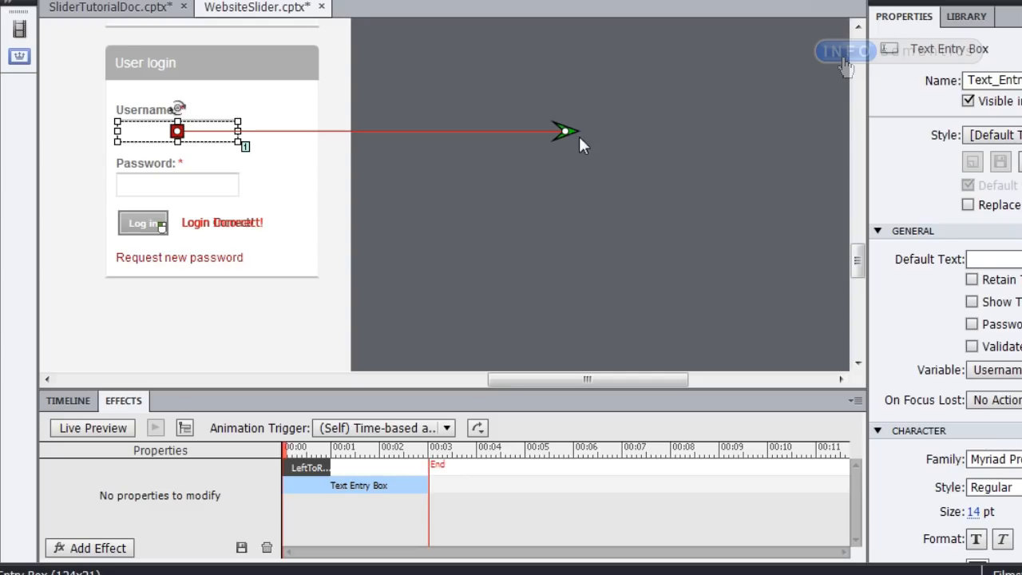
Point the username box's motion path straight up above the login panel, then select the password entry box
drag(563, 130, 176, 72)
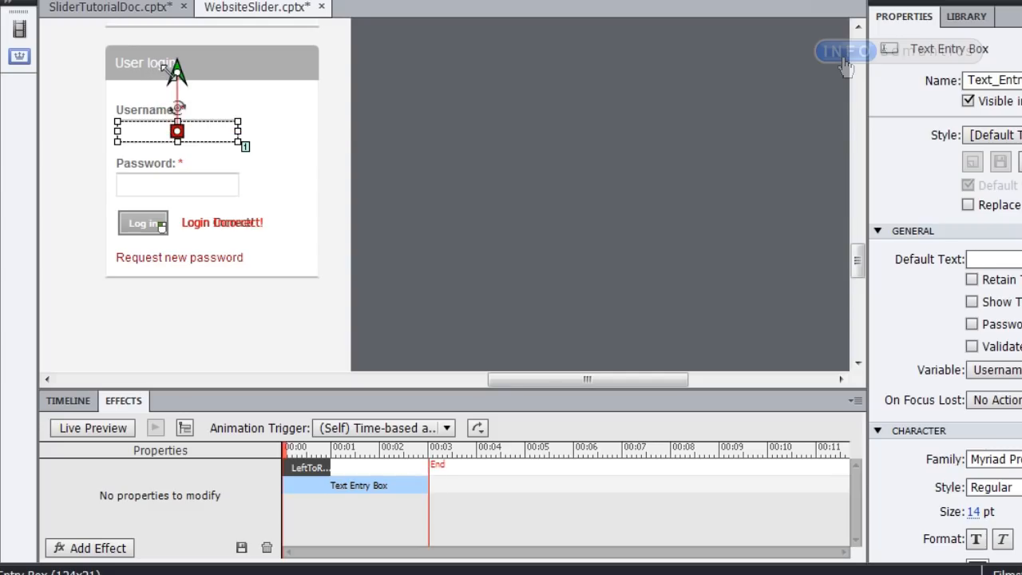
scroll(down, 3)
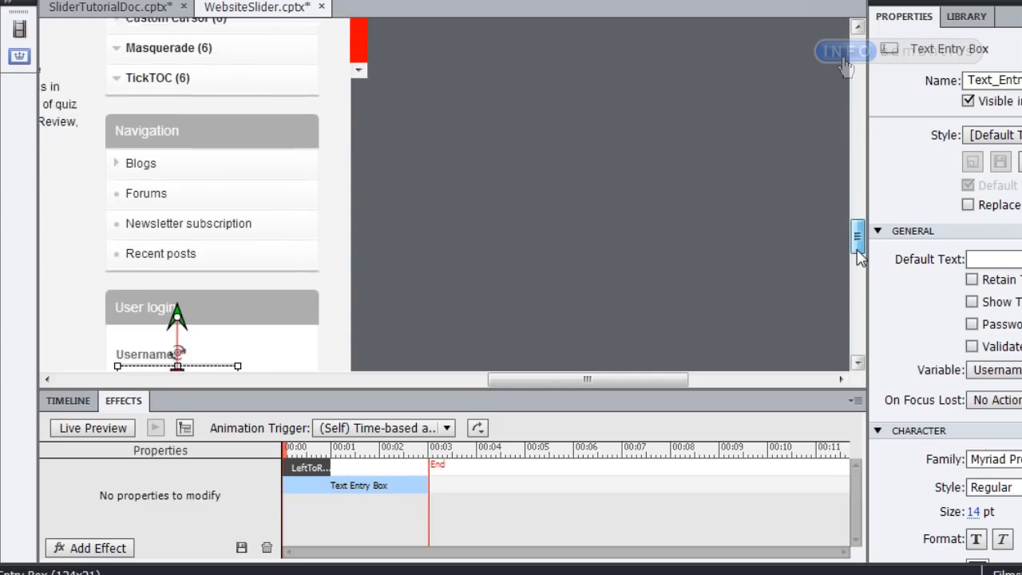
scroll(down, 3)
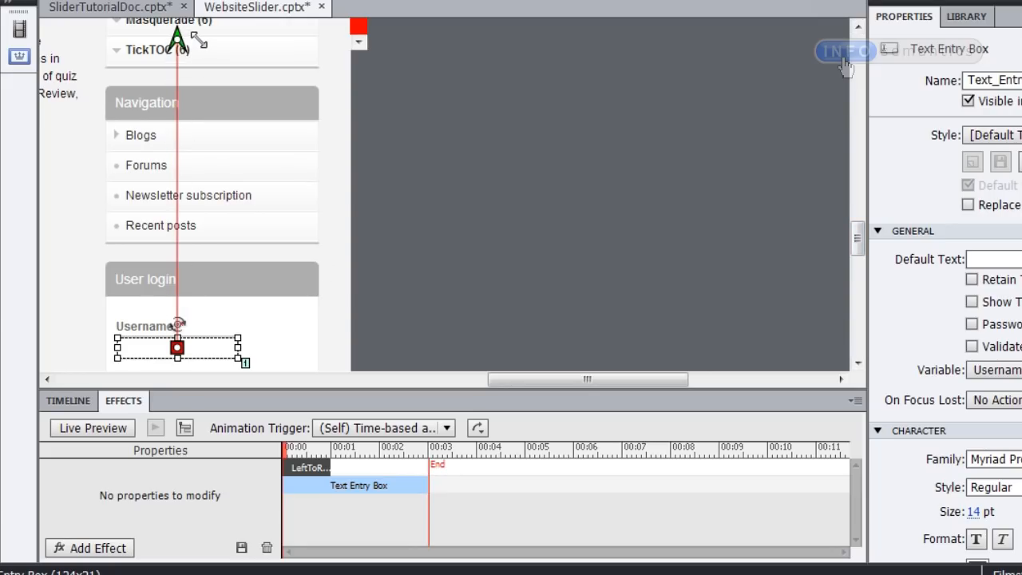
mouse_move(198, 361)
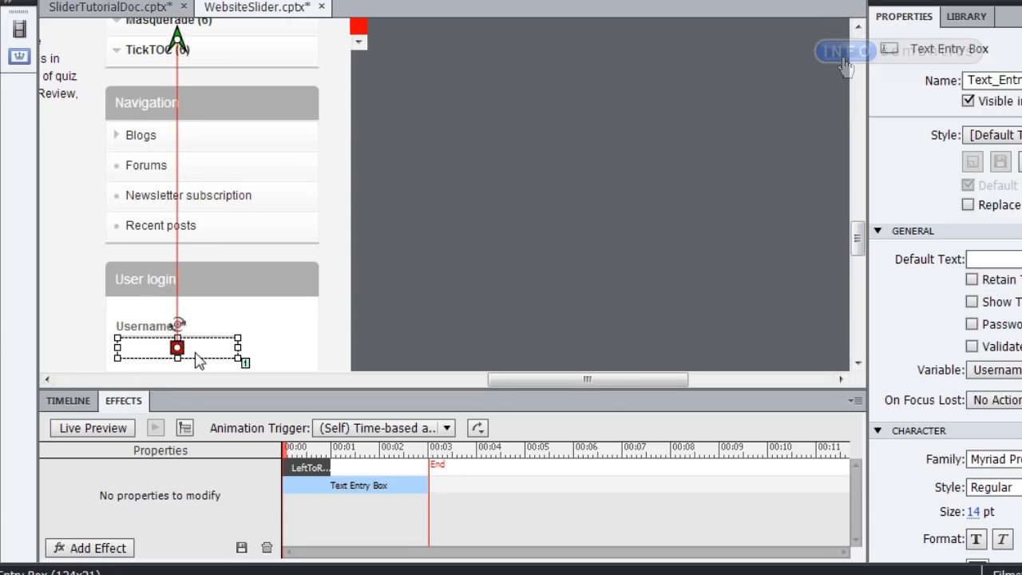
mouse_move(235, 351)
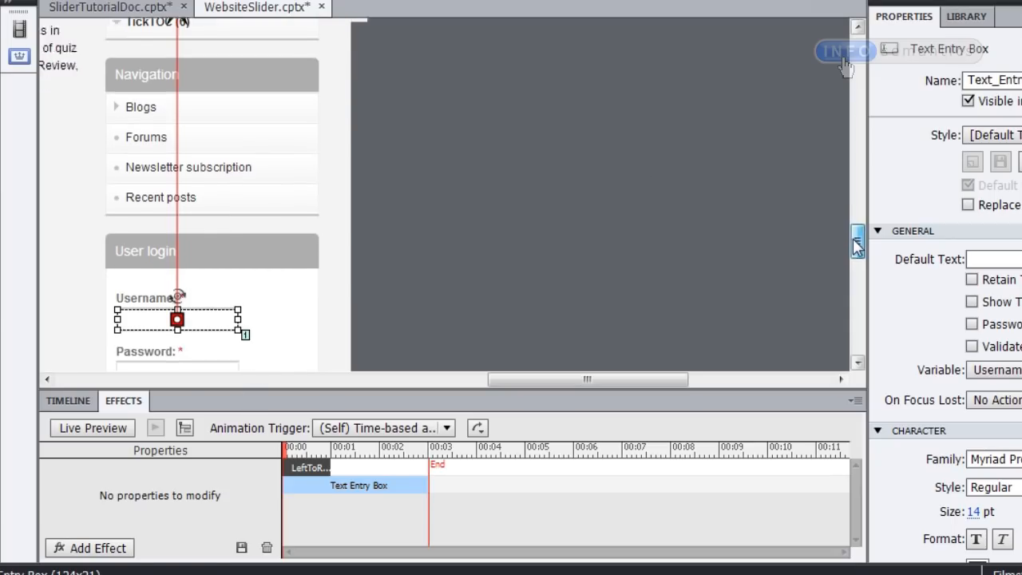
scroll(down, 3)
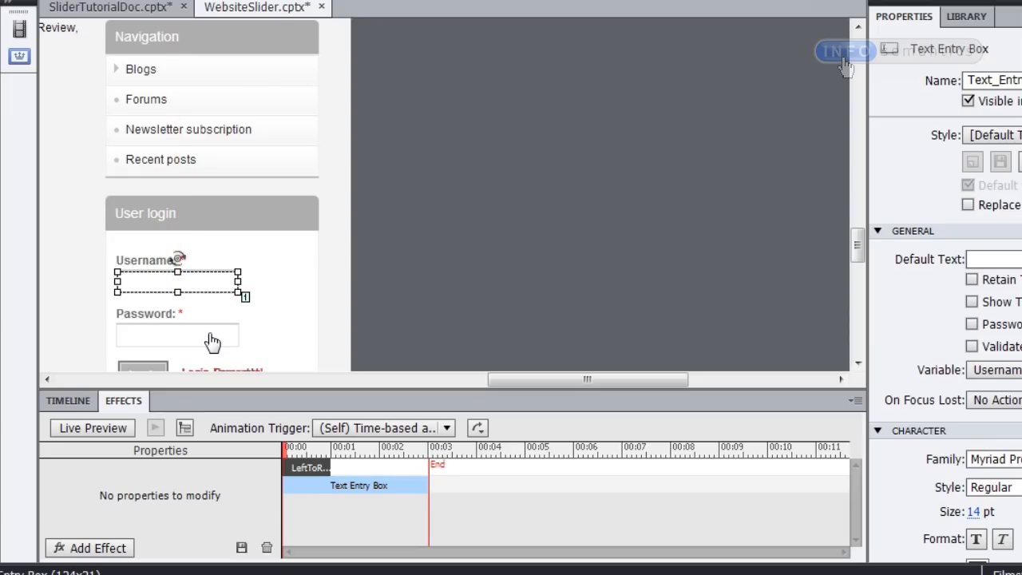
click(88, 547)
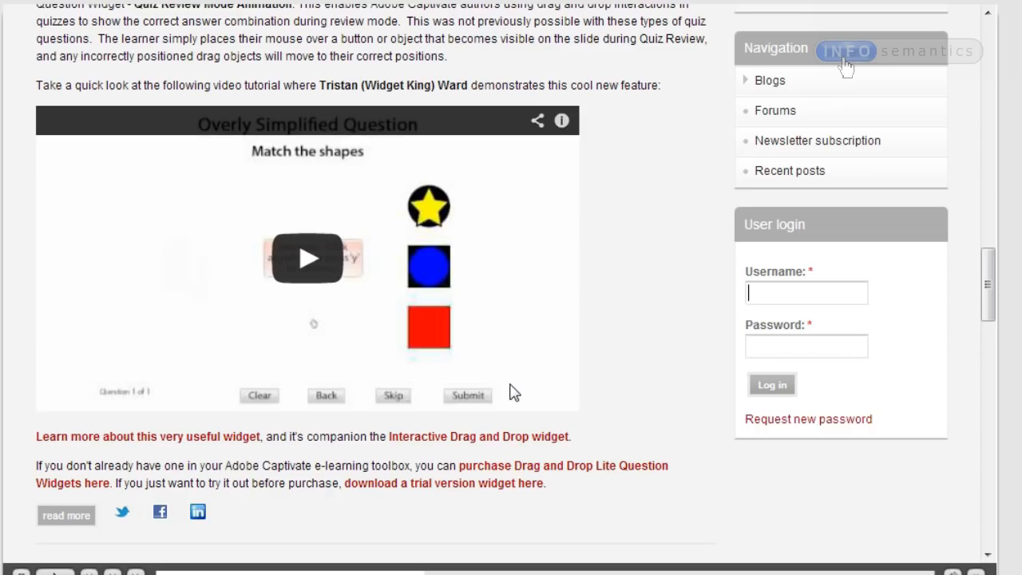
Enter 'usernam' and 'passwor' in the previewed login fields and submit to confirm Login Correct!
text(usernam)
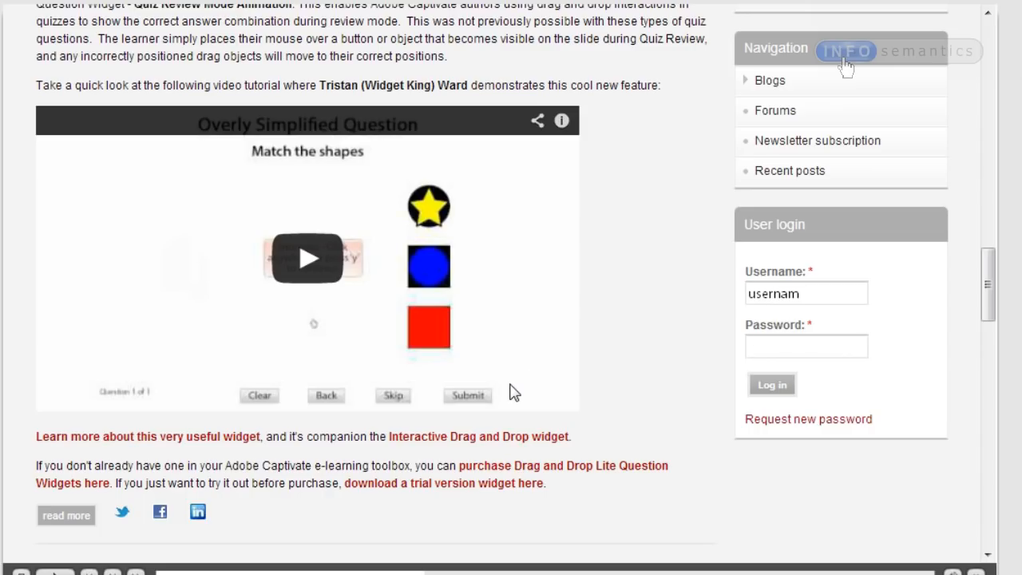
text(p)
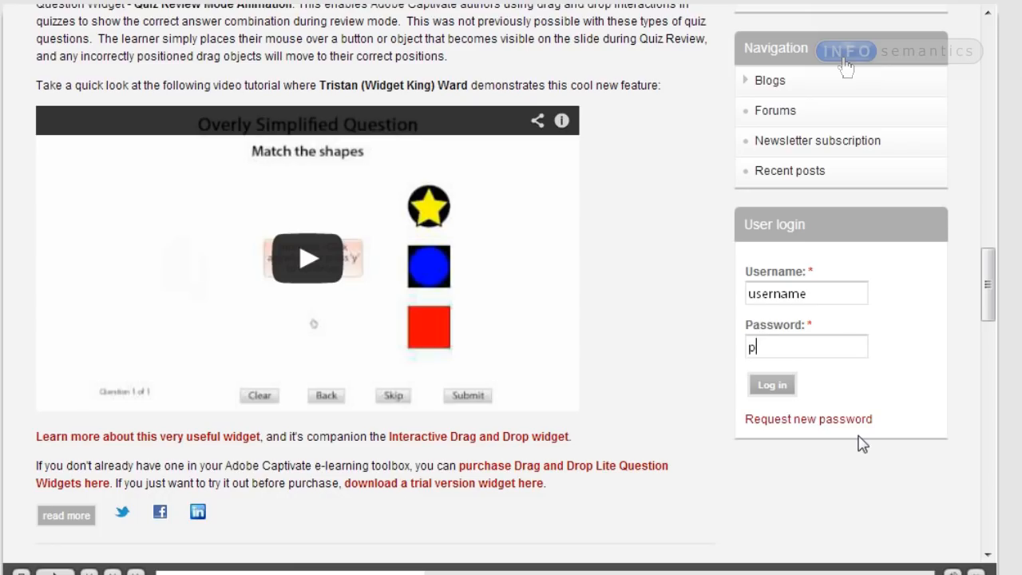
text(assword)
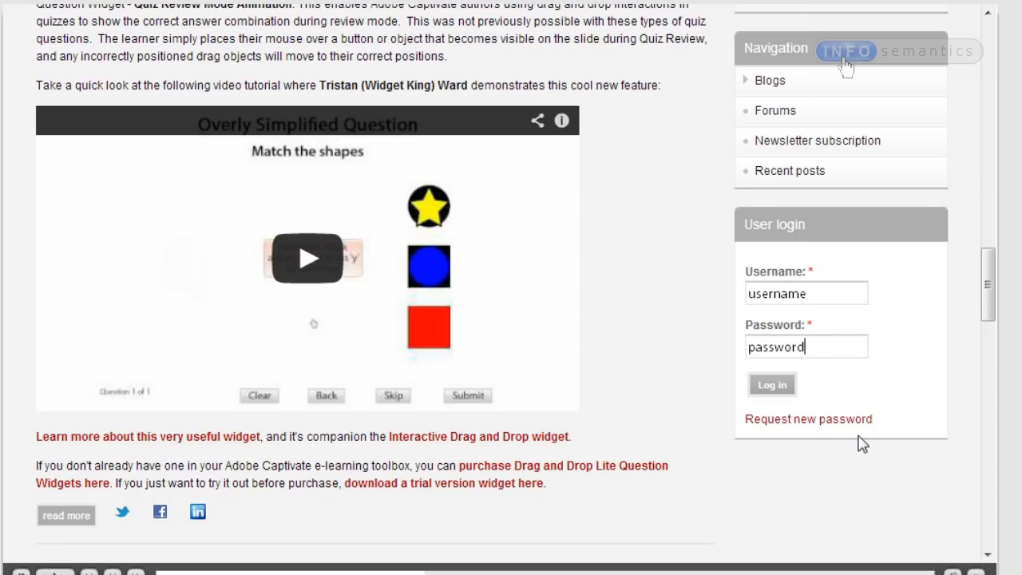
mouse_move(750, 495)
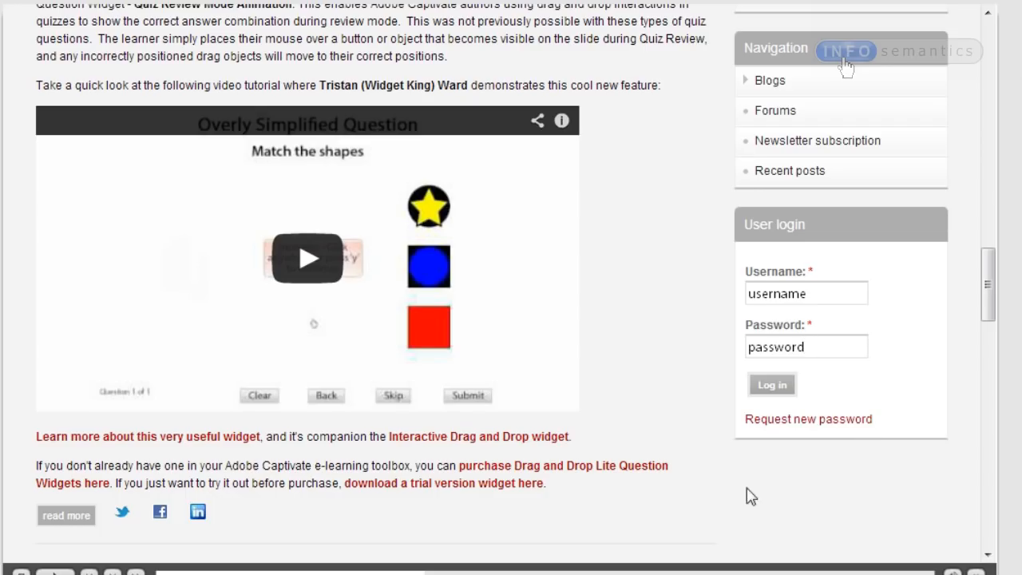
click(771, 384)
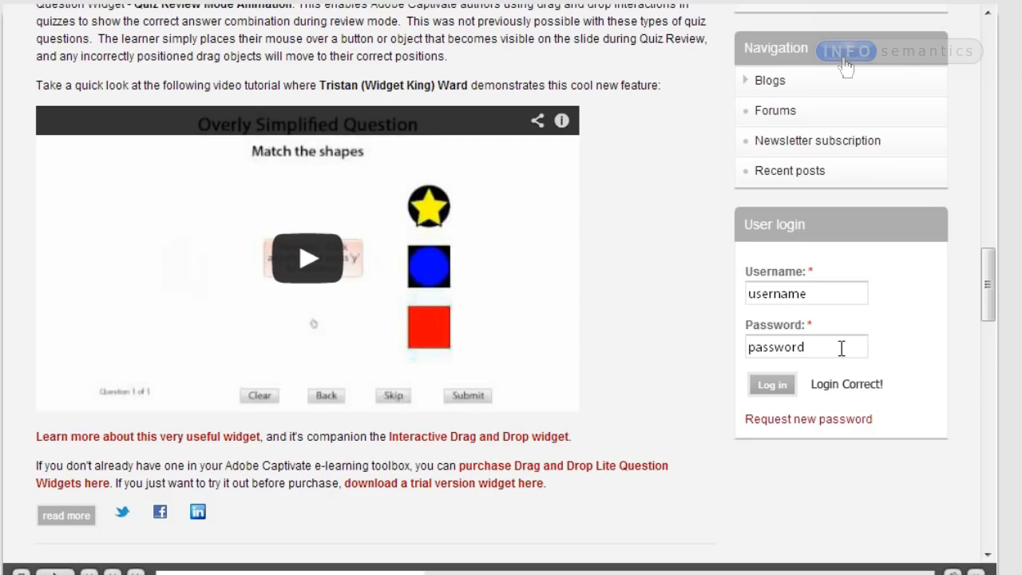
text(sdfsd)
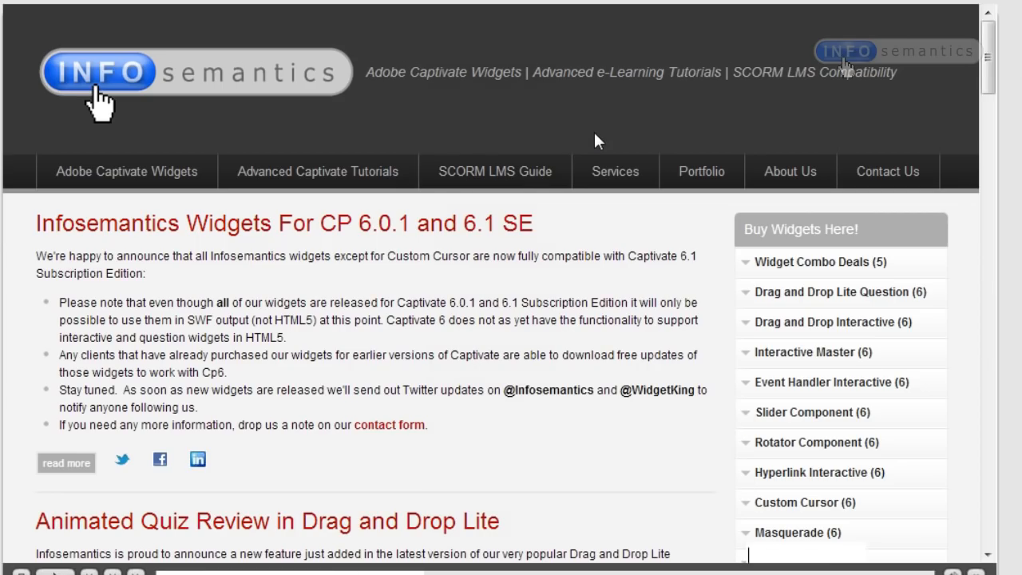
mouse_move(938, 467)
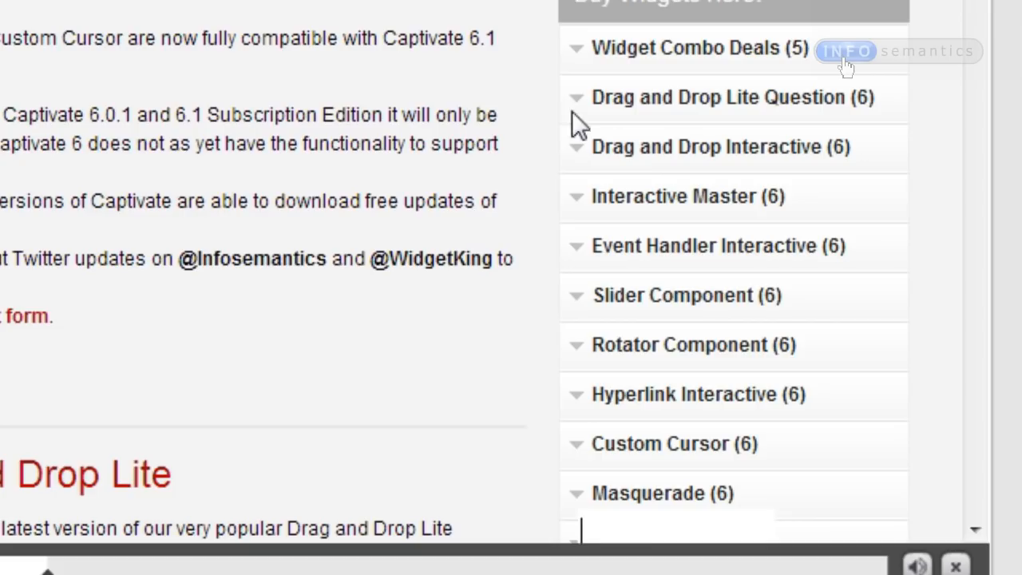
Scroll the preview down to the User login panel and focus the Password field
scroll(down, 3)
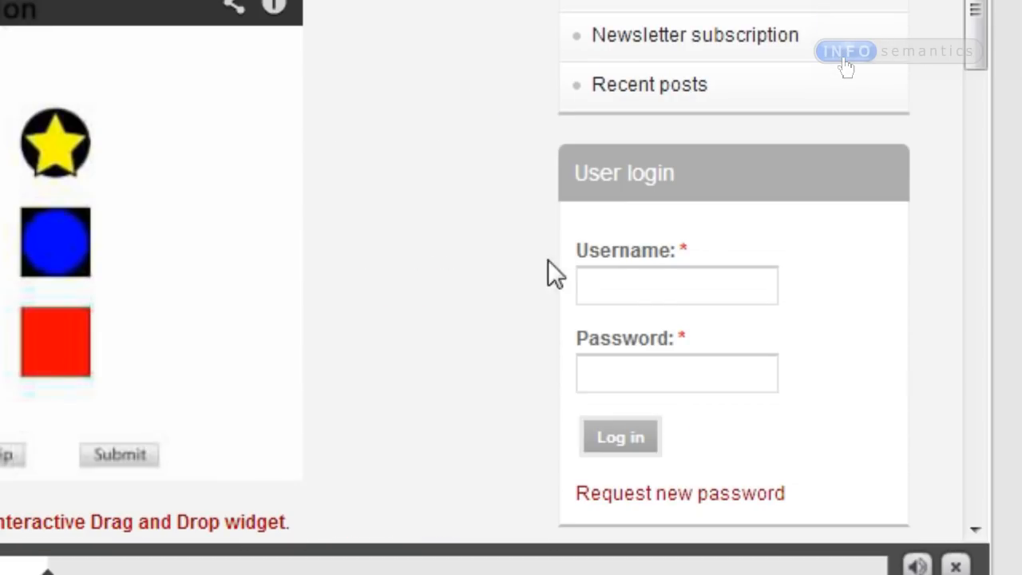
click(676, 373)
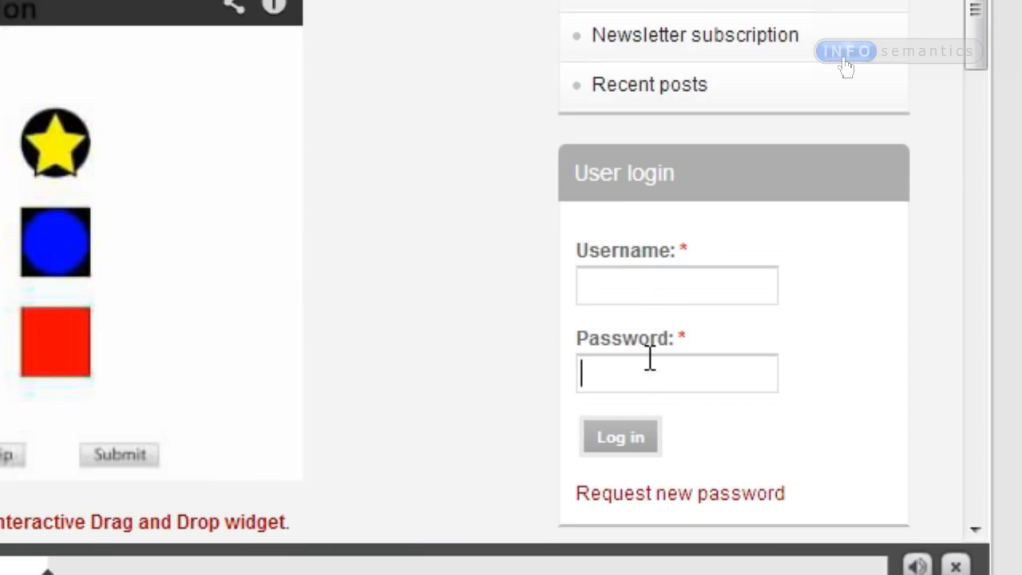